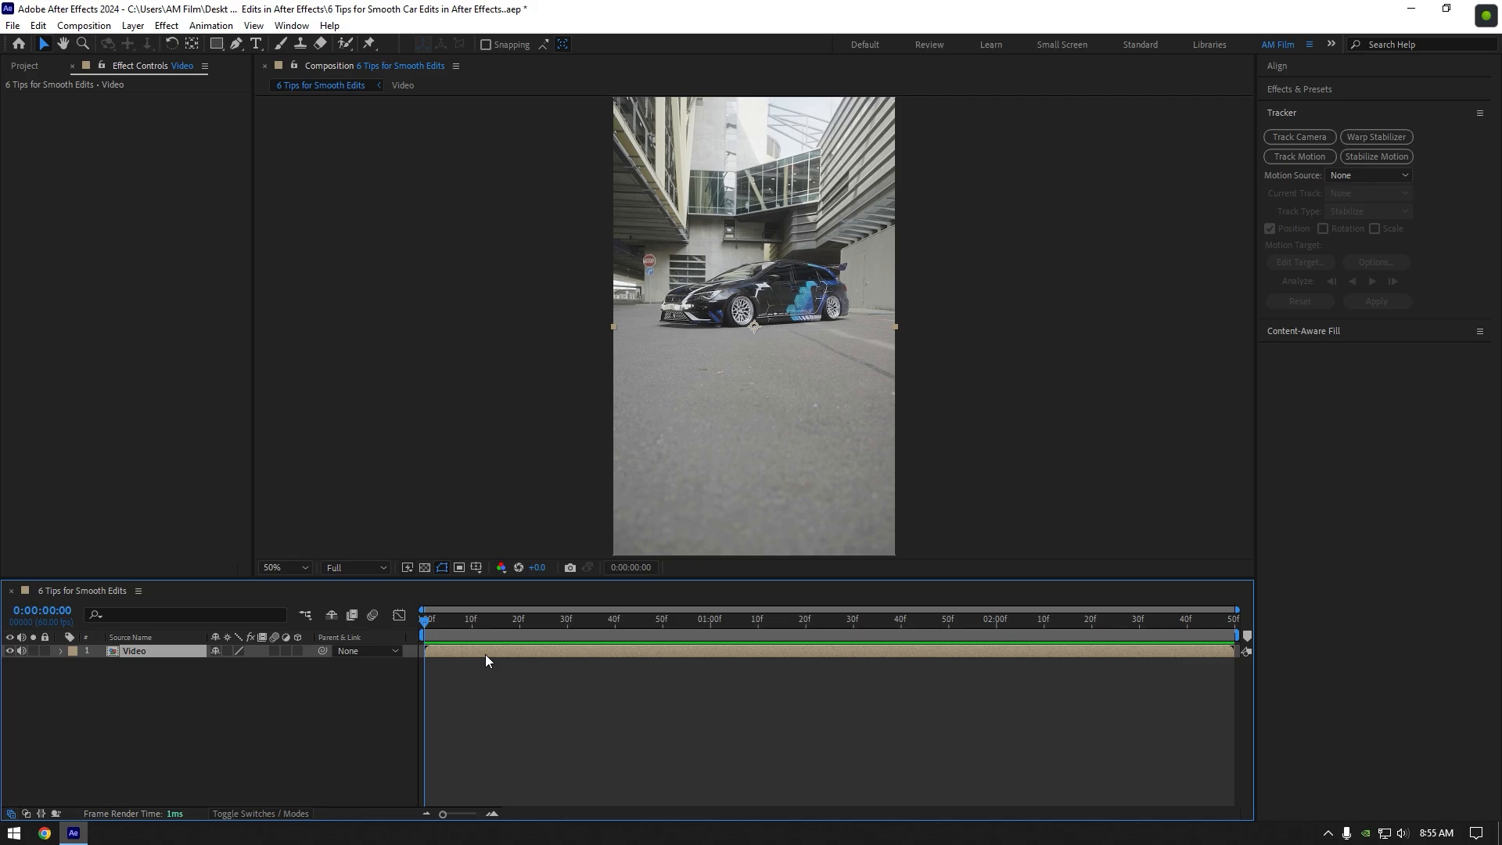
# Track a wall feature on the Video layer forward with Adapt Feature On Every Frame enabled
pyautogui.click(1299, 156)
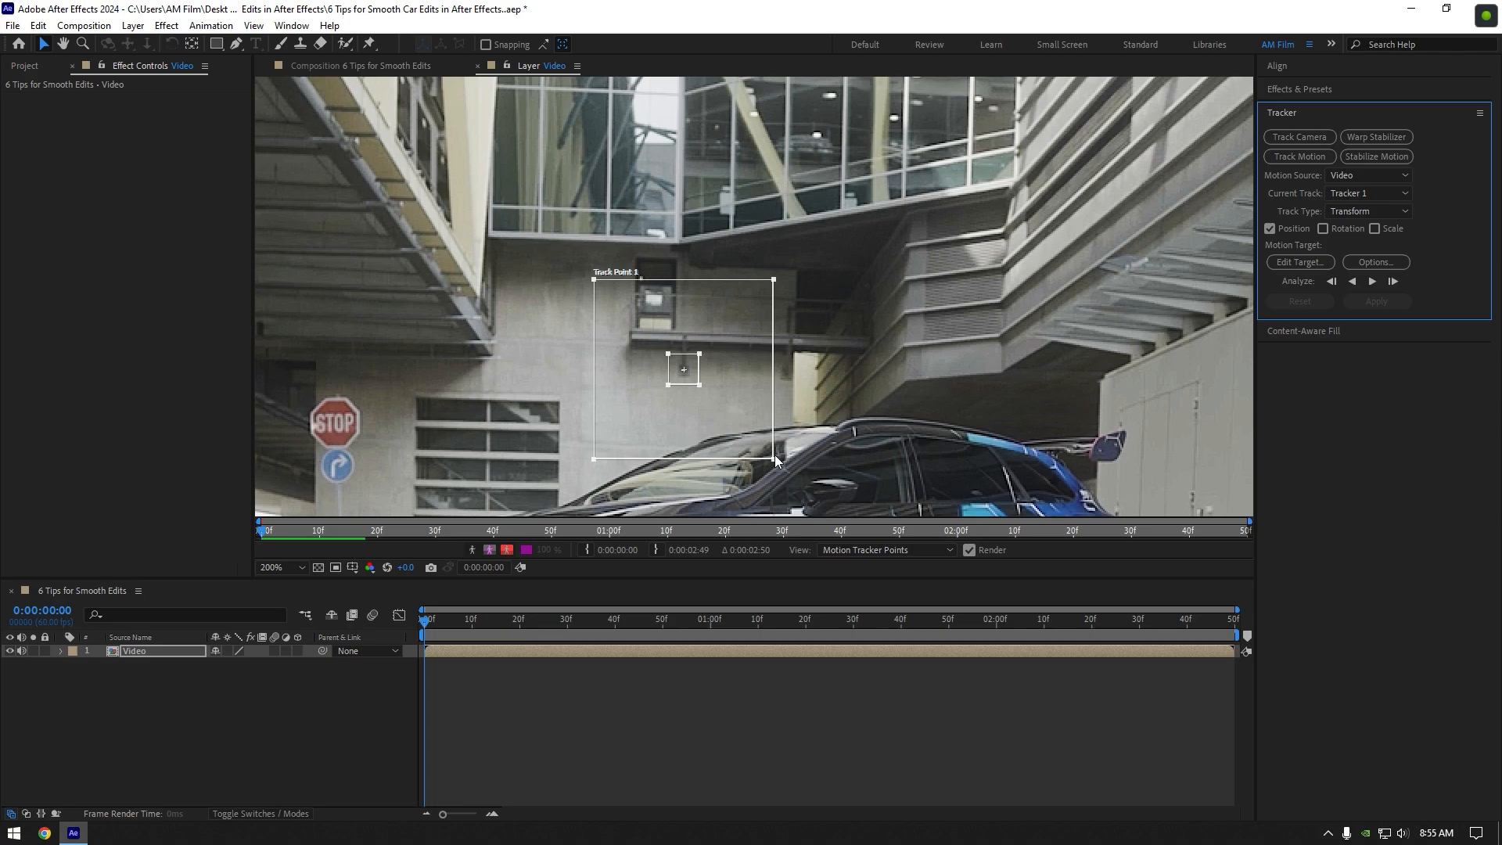
pyautogui.click(1375, 261)
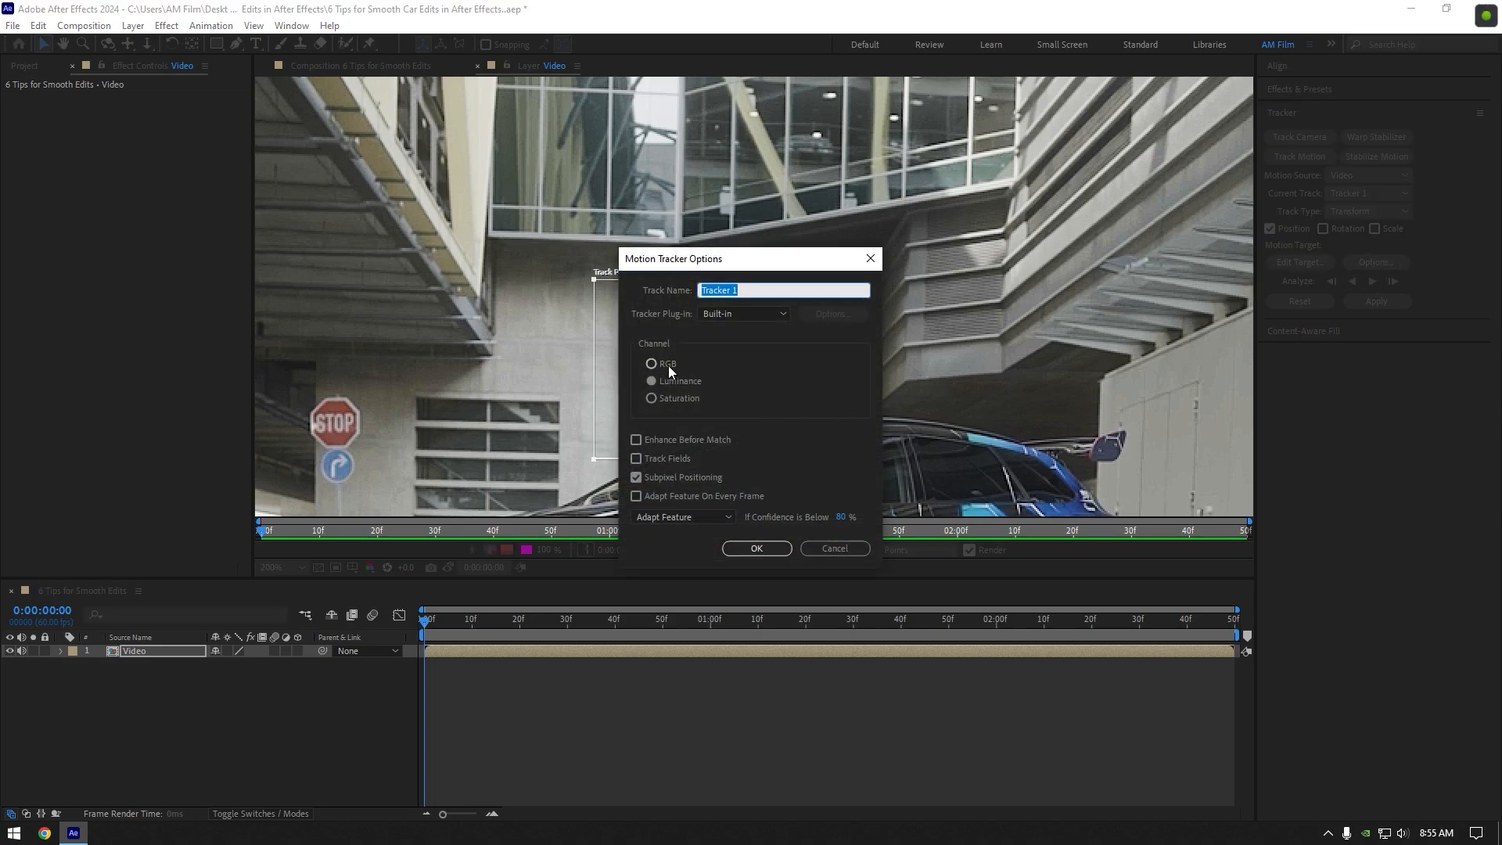
pyautogui.click(637, 496)
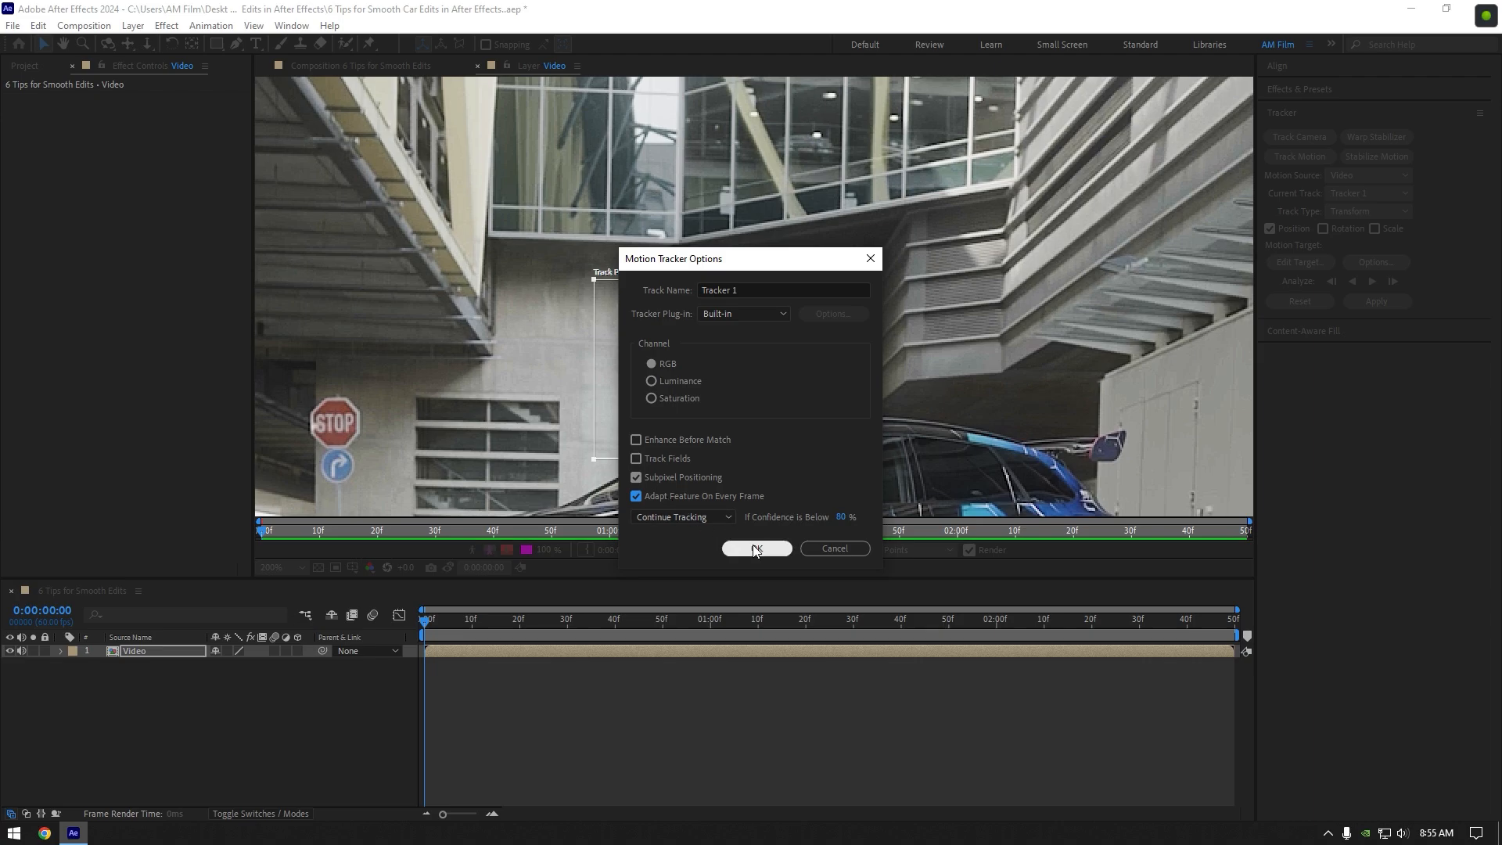
pyautogui.click(755, 548)
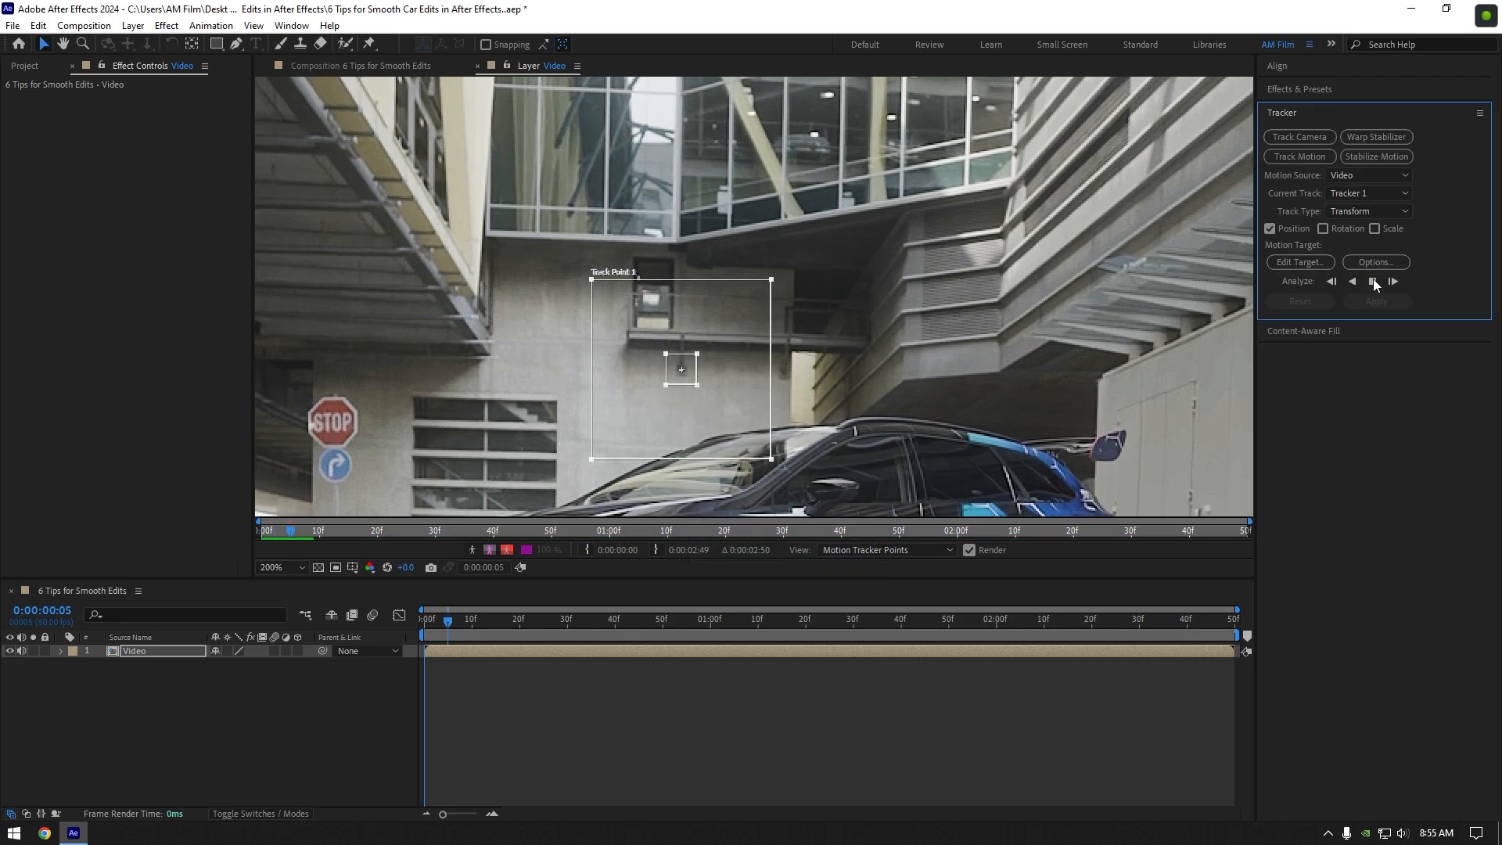
pyautogui.click(1373, 280)
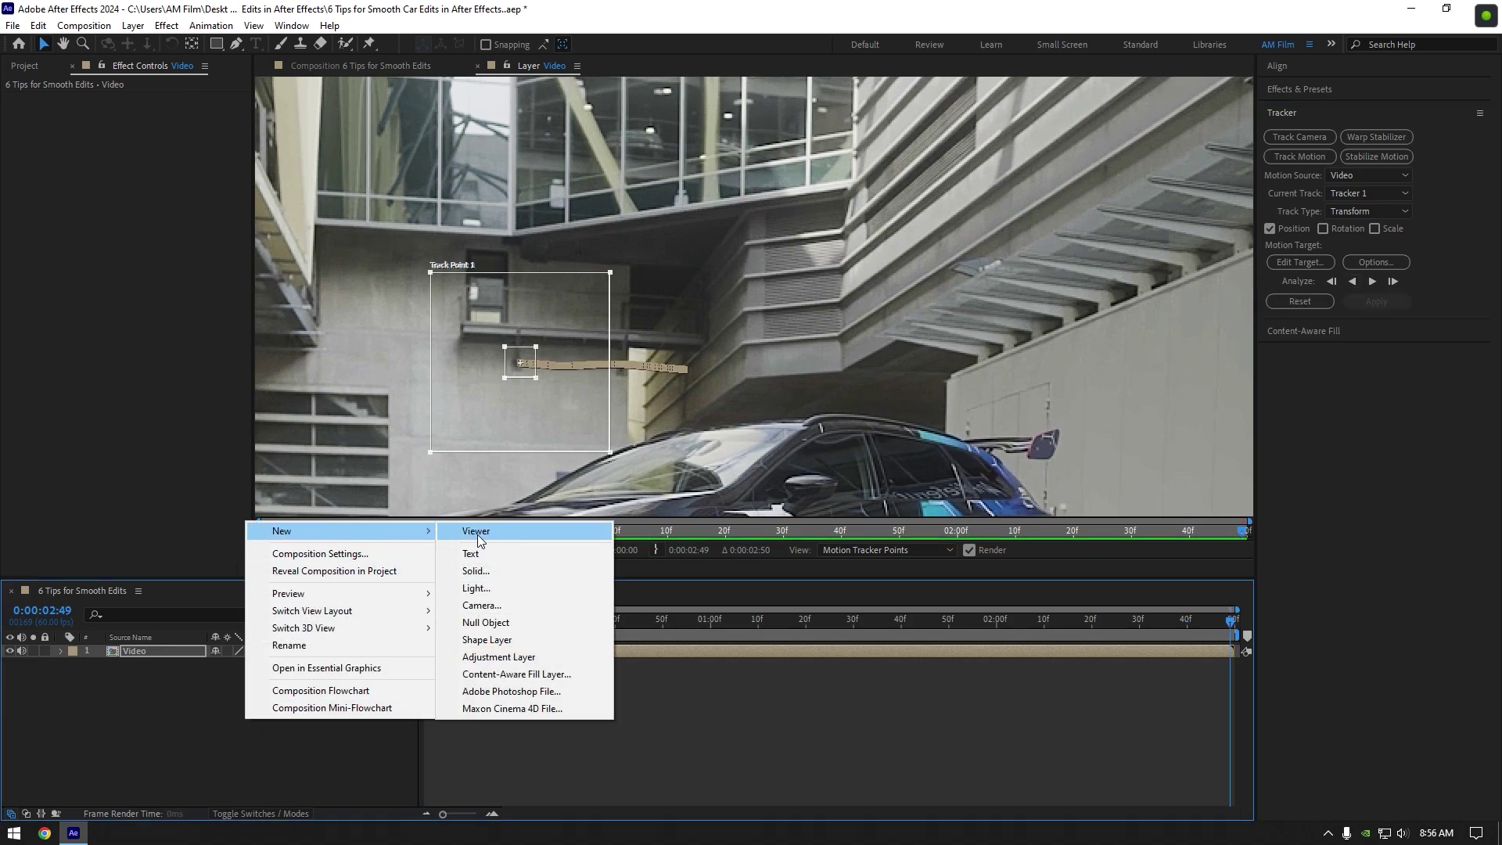
# Create Null 1 and apply the tracked motion to it in both X and Y
pyautogui.click(485, 621)
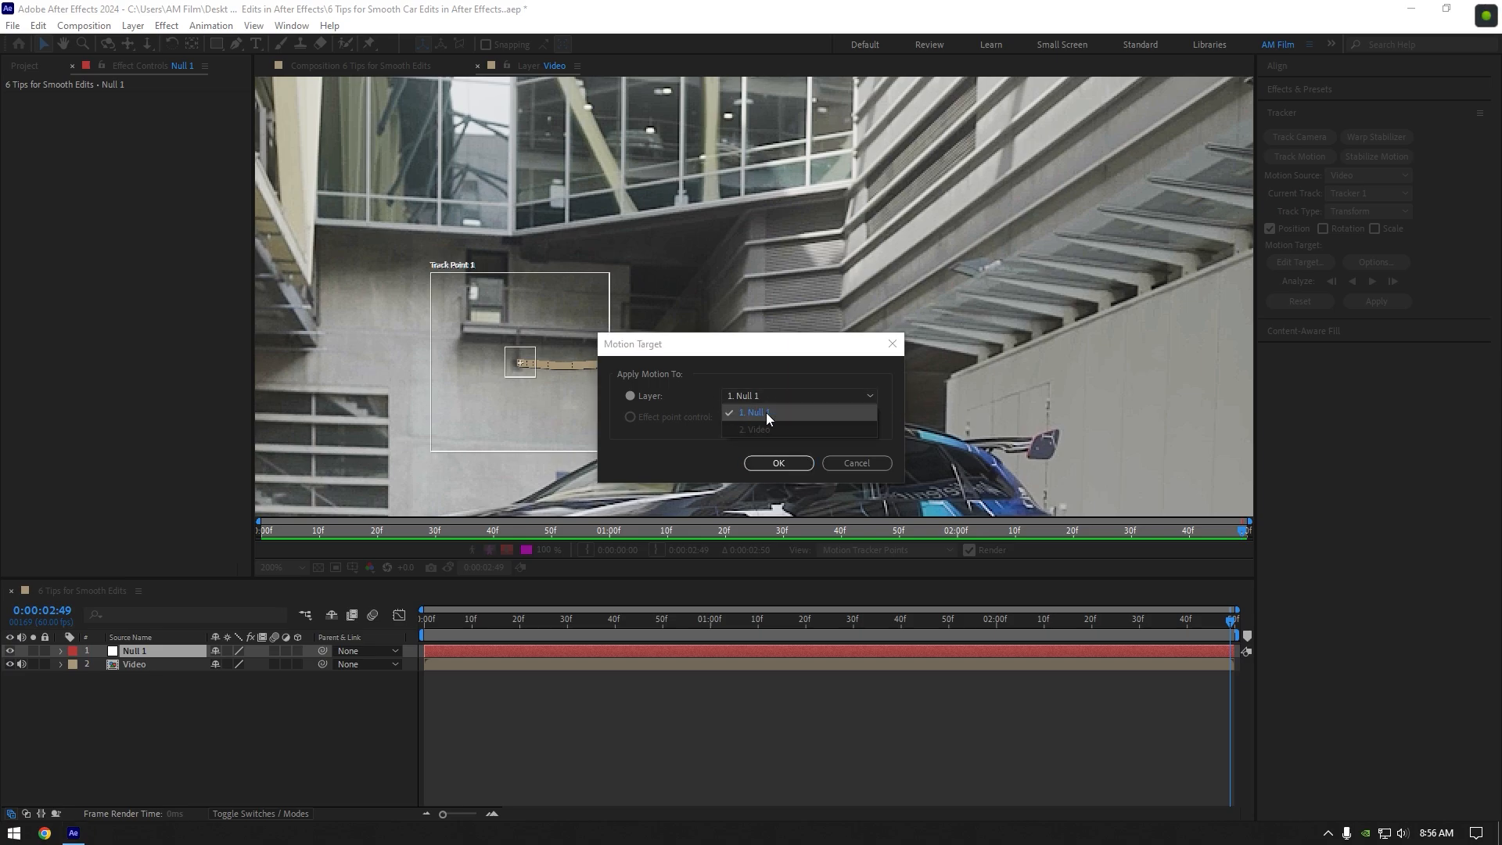
pyautogui.click(778, 463)
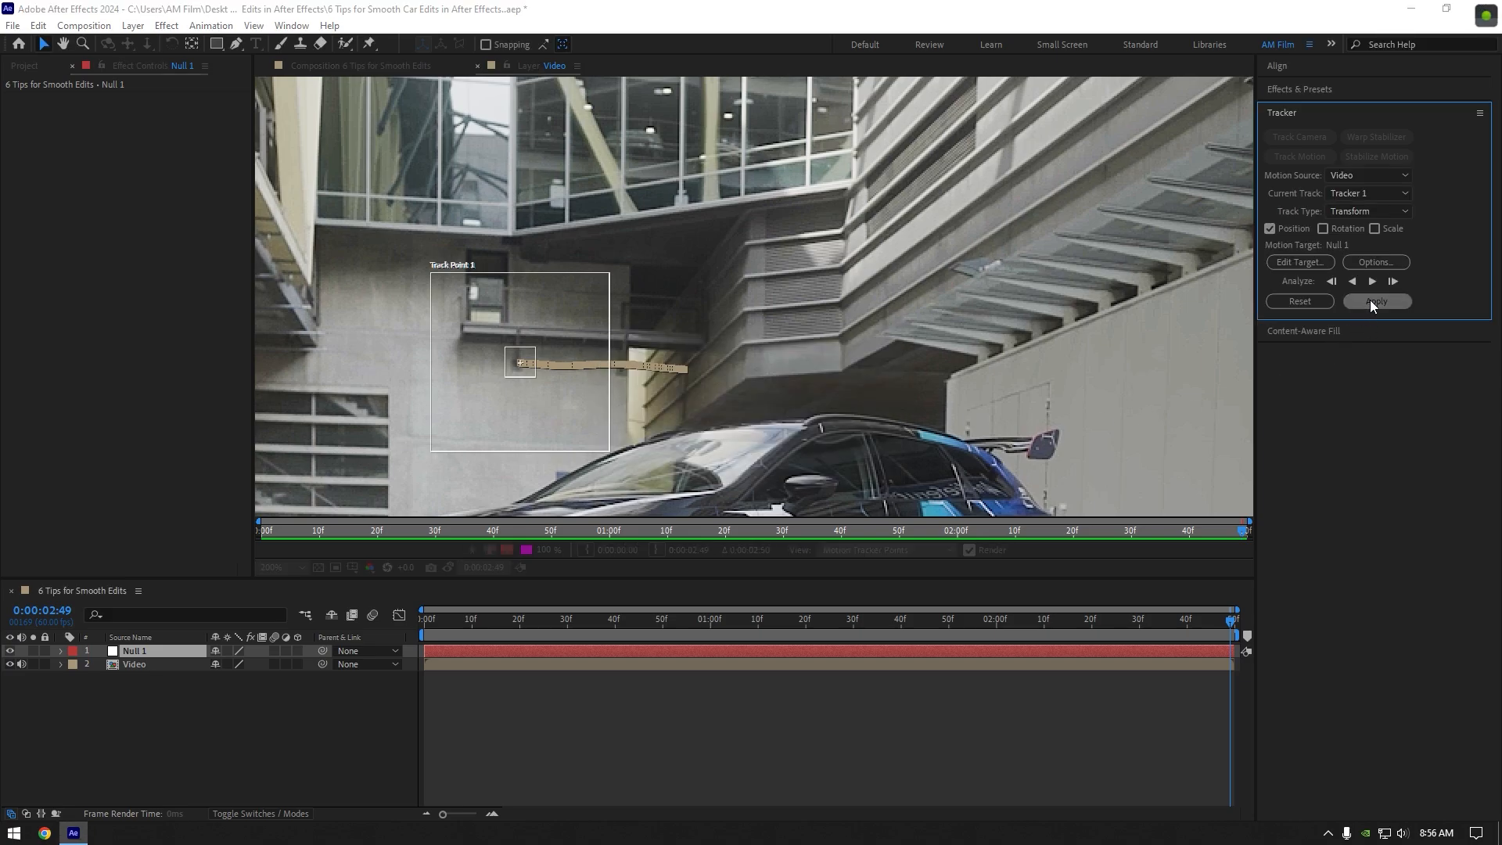
pyautogui.click(1377, 301)
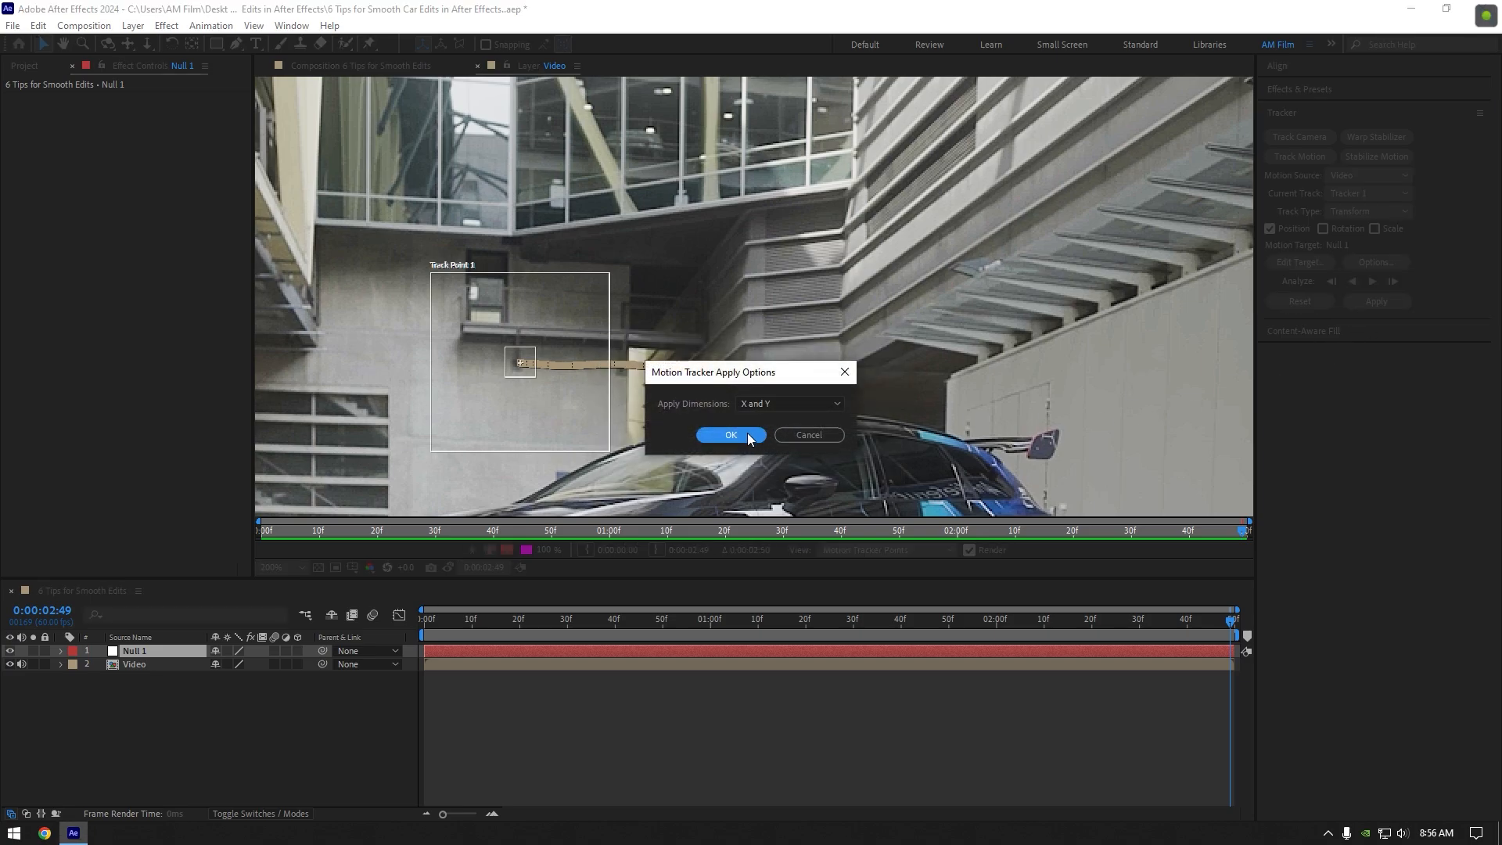
pyautogui.click(731, 435)
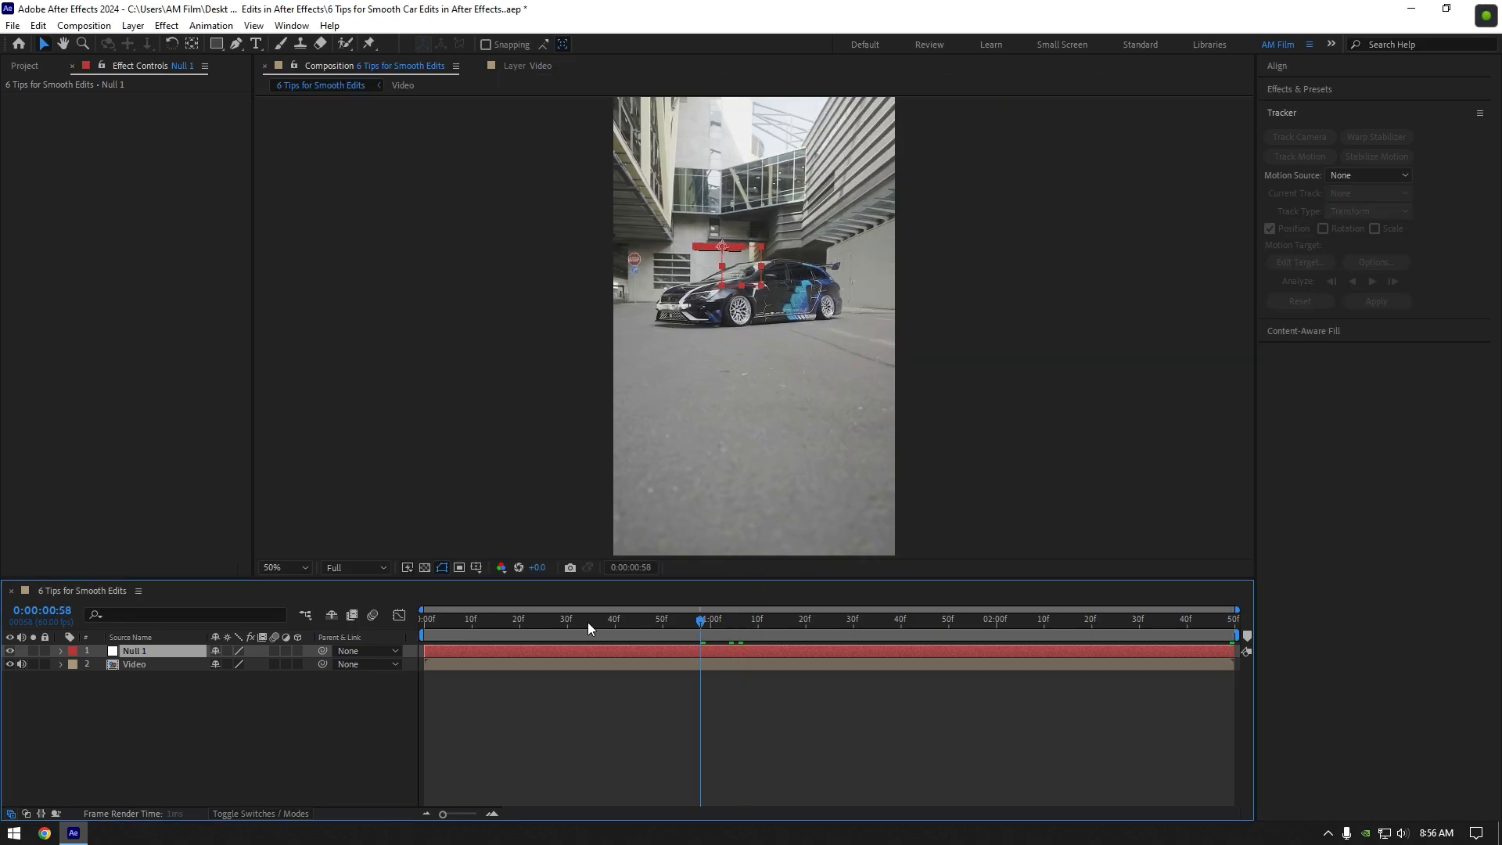
# Add Lightning.mov over the car at 57% scale and parent it to Null 1
pyautogui.click(24, 65)
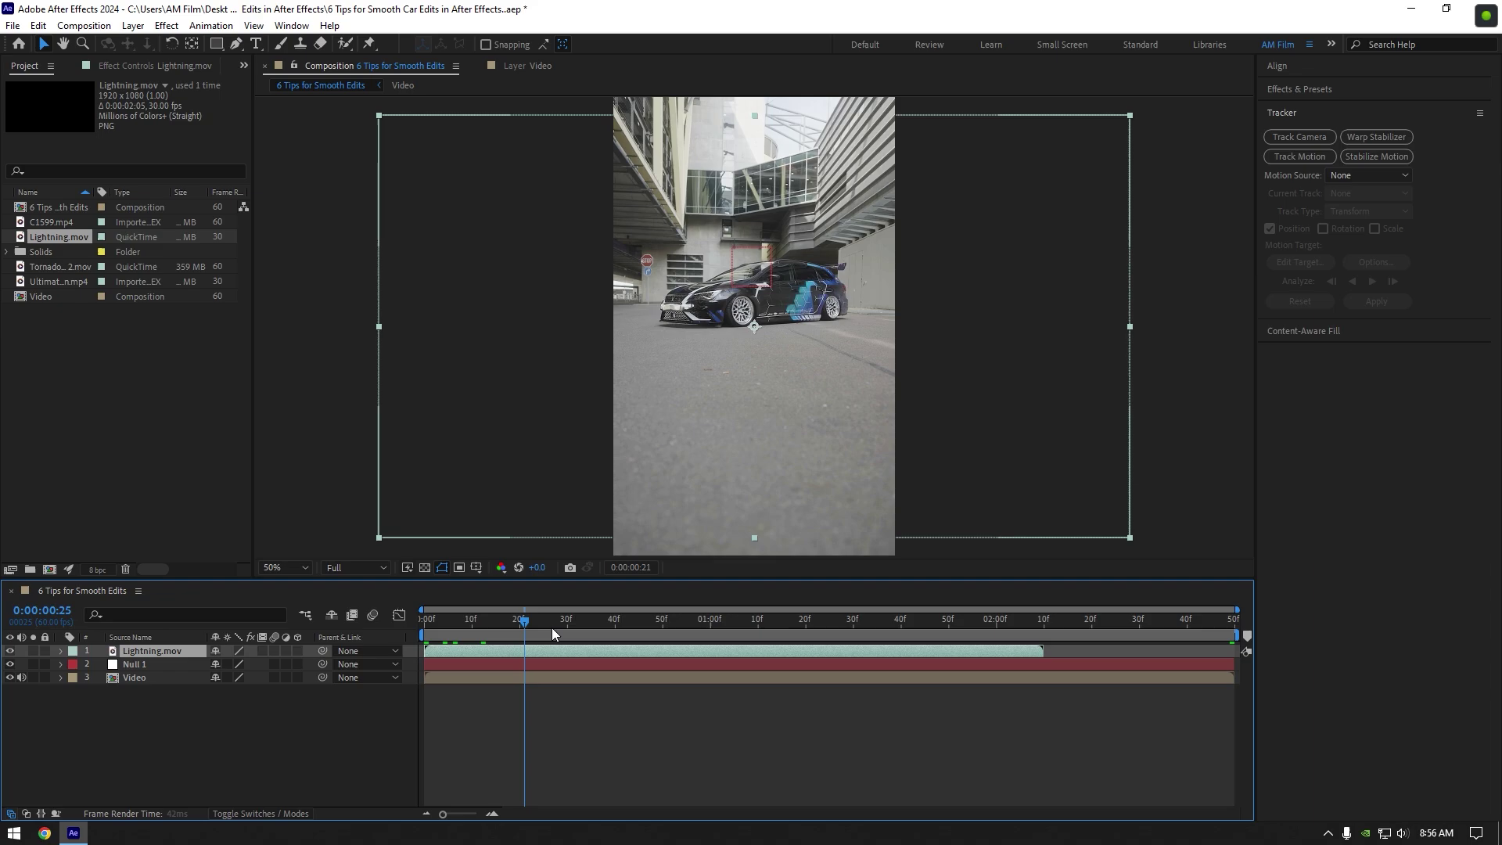
pyautogui.click(806, 618)
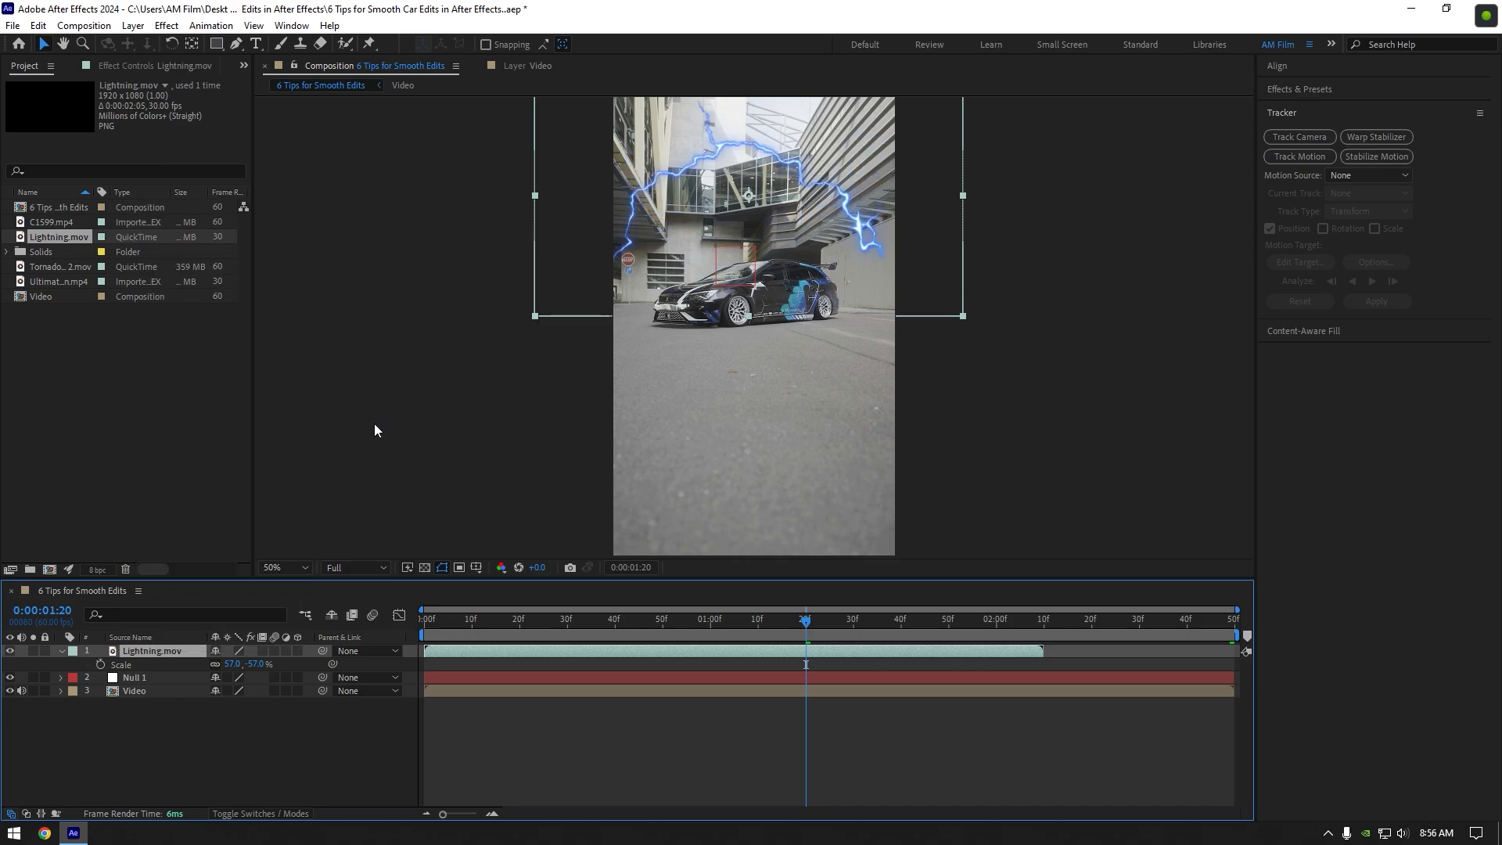
pyautogui.click(364, 650)
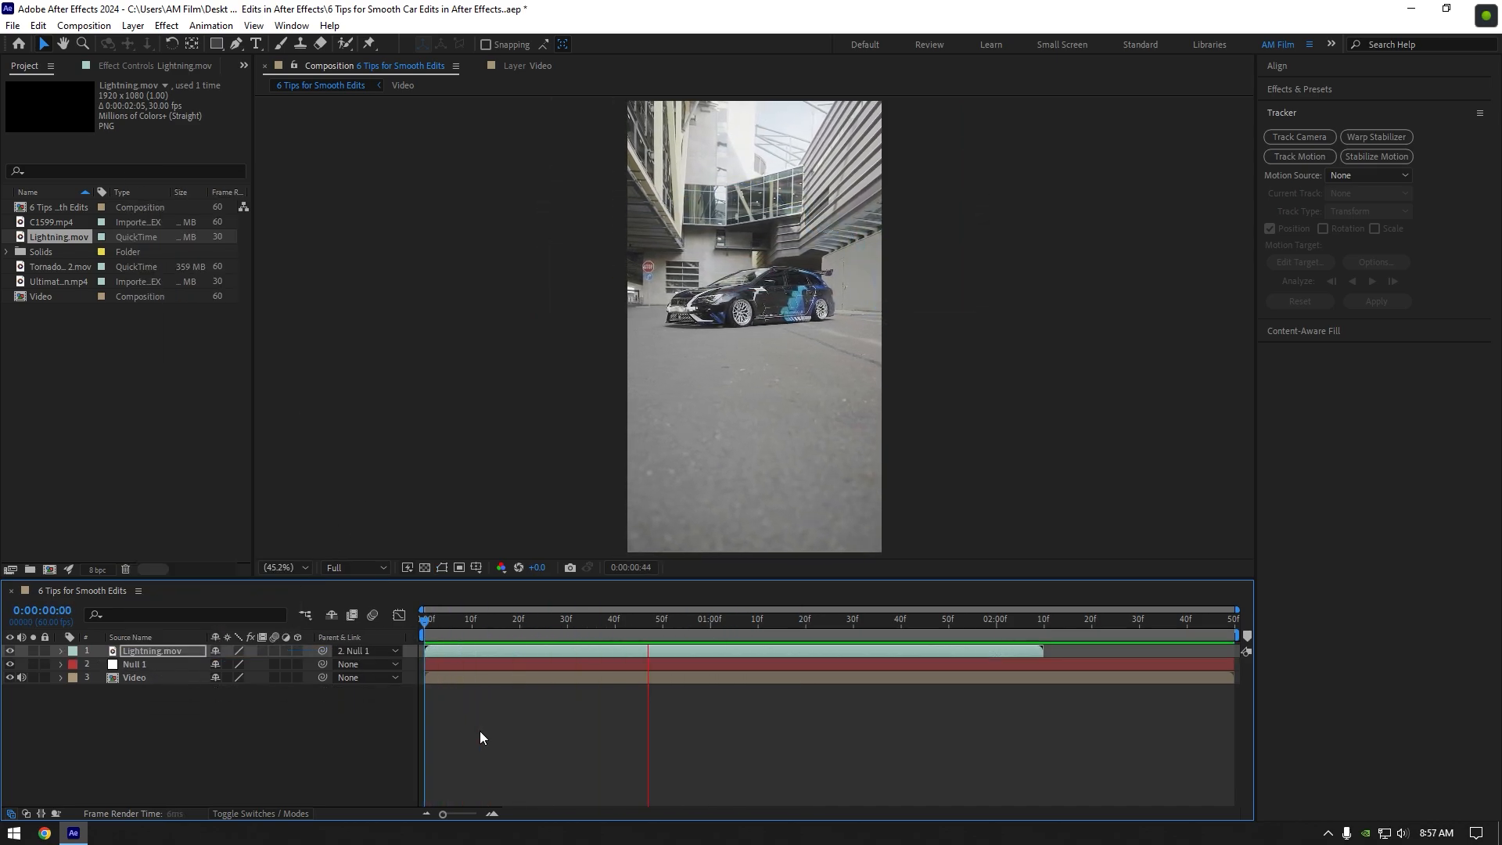
# Add the Tornado clip beside the car, parent it to Null 1, and preview another frame
pyautogui.click(1118, 622)
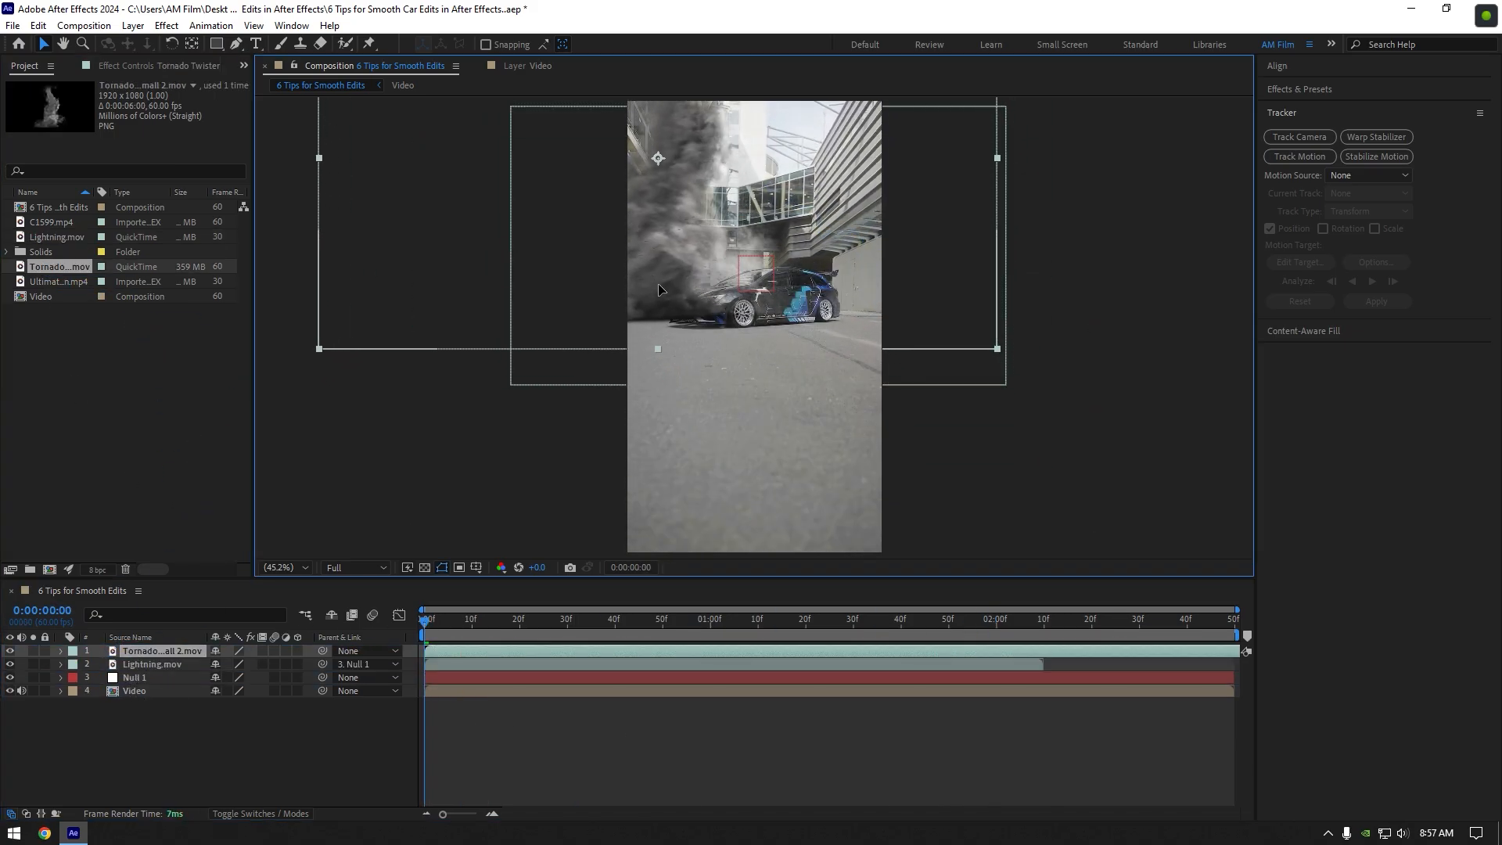
pyautogui.click(369, 651)
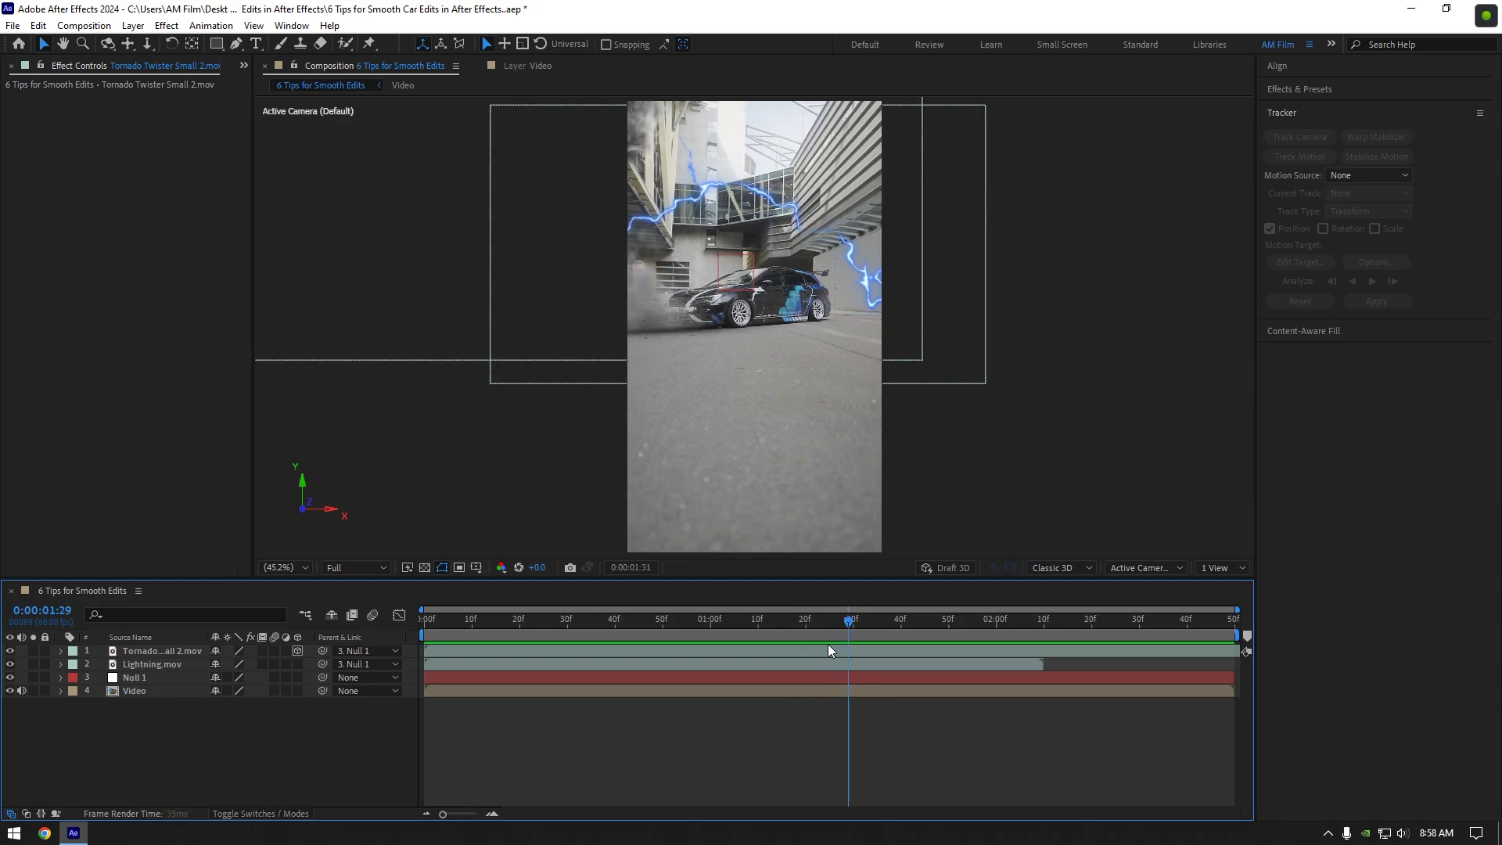
pyautogui.click(134, 690)
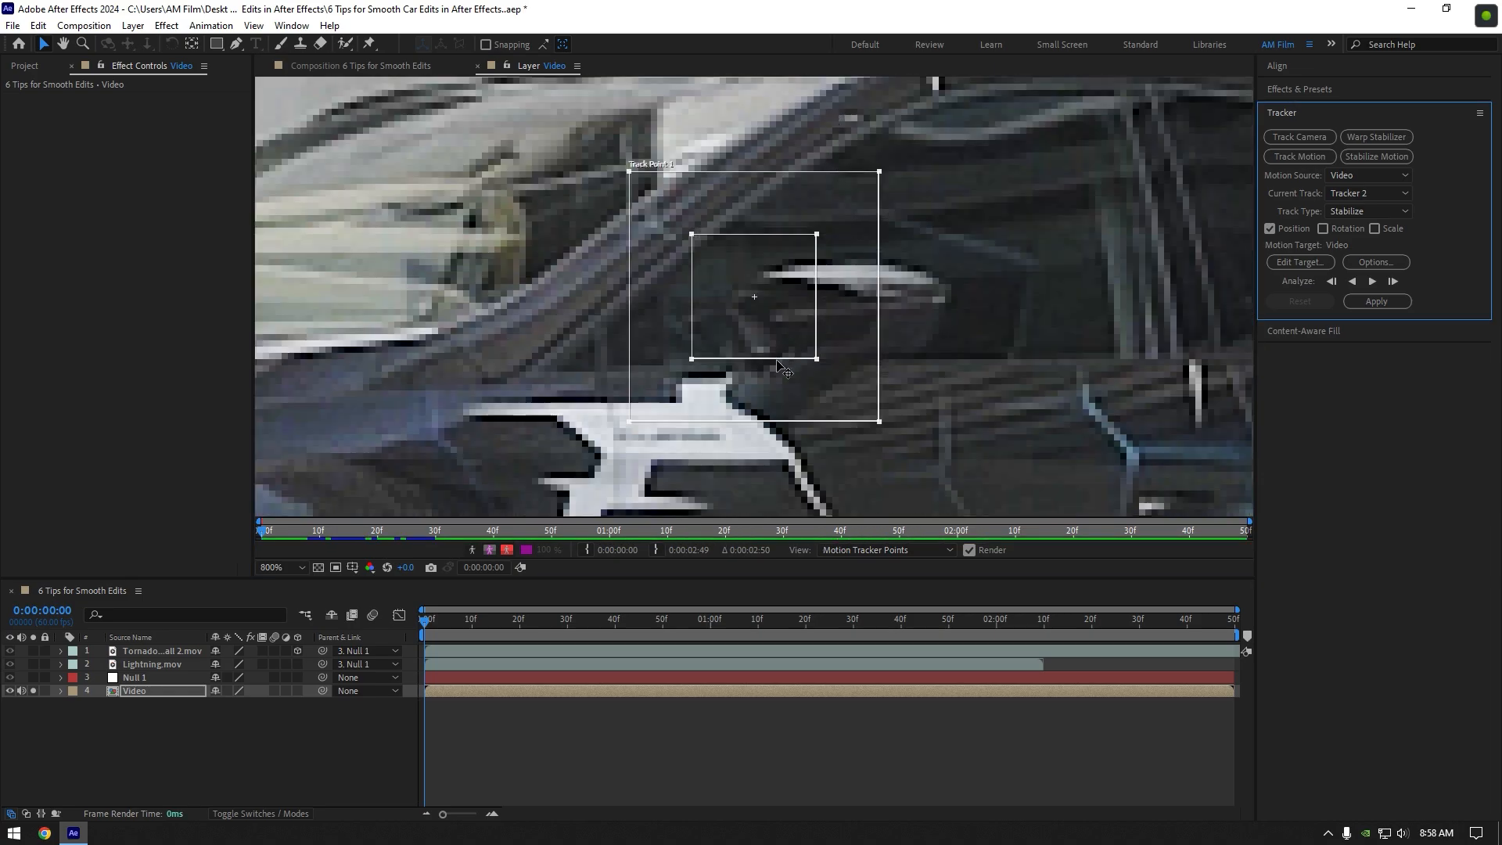
pyautogui.moveTo(890, 438)
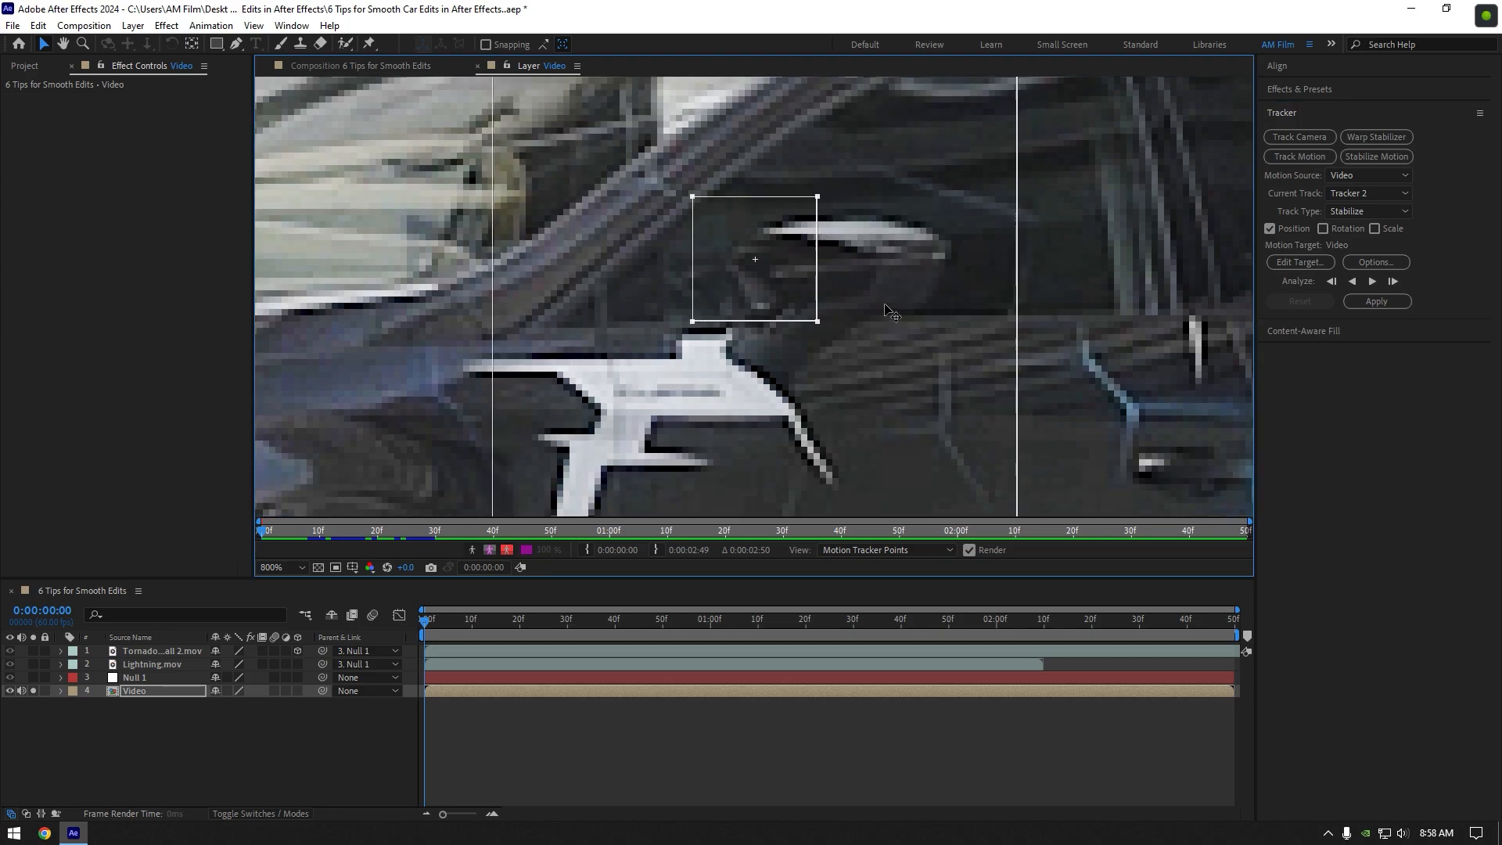
# Analyze the stabilization track forward with Adapt Feature On Every Frame enabled
pyautogui.click(1375, 263)
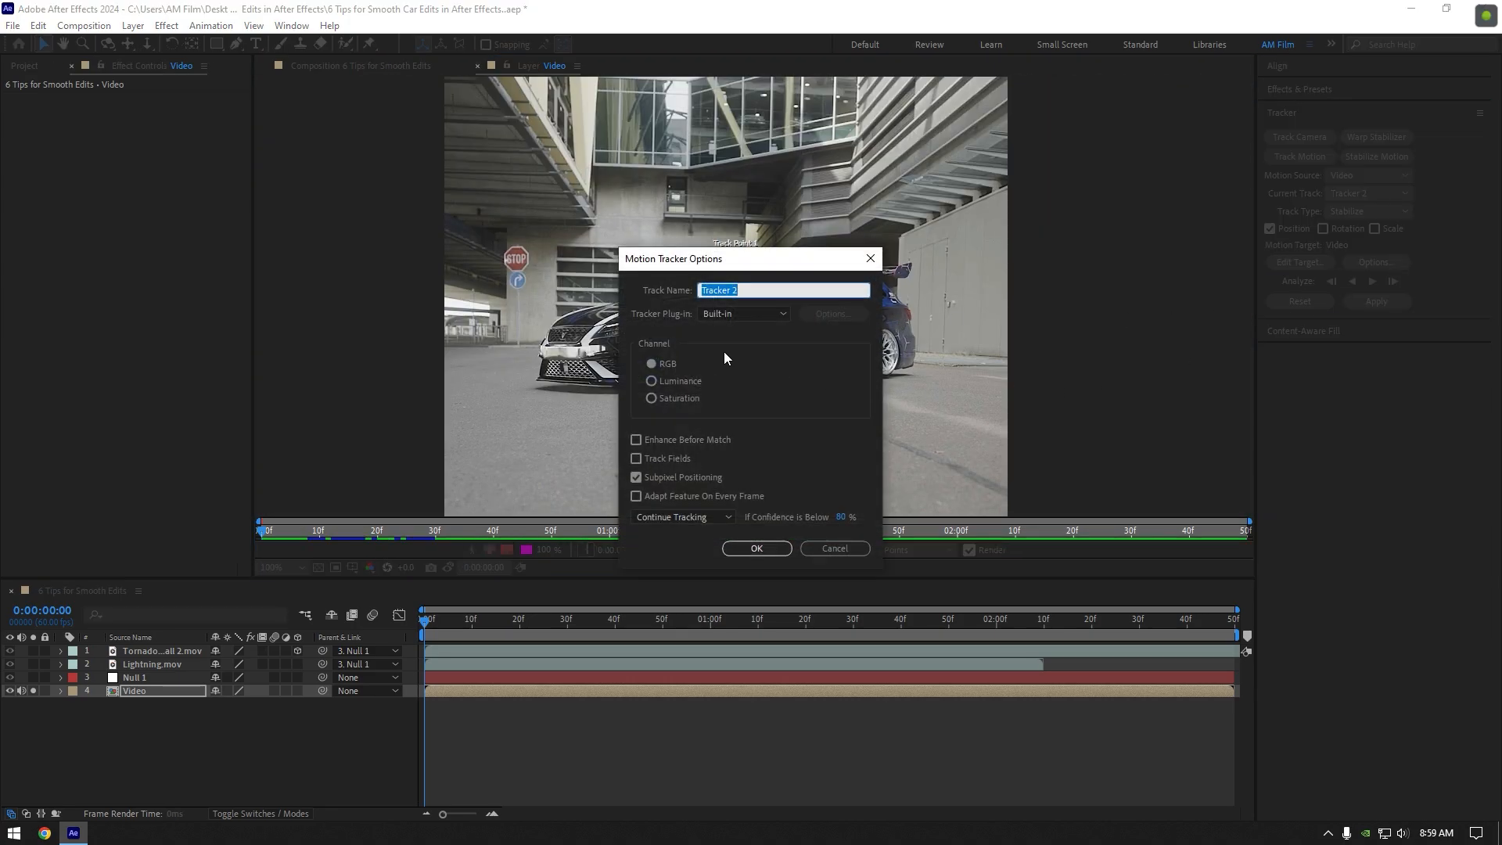
pyautogui.click(635, 496)
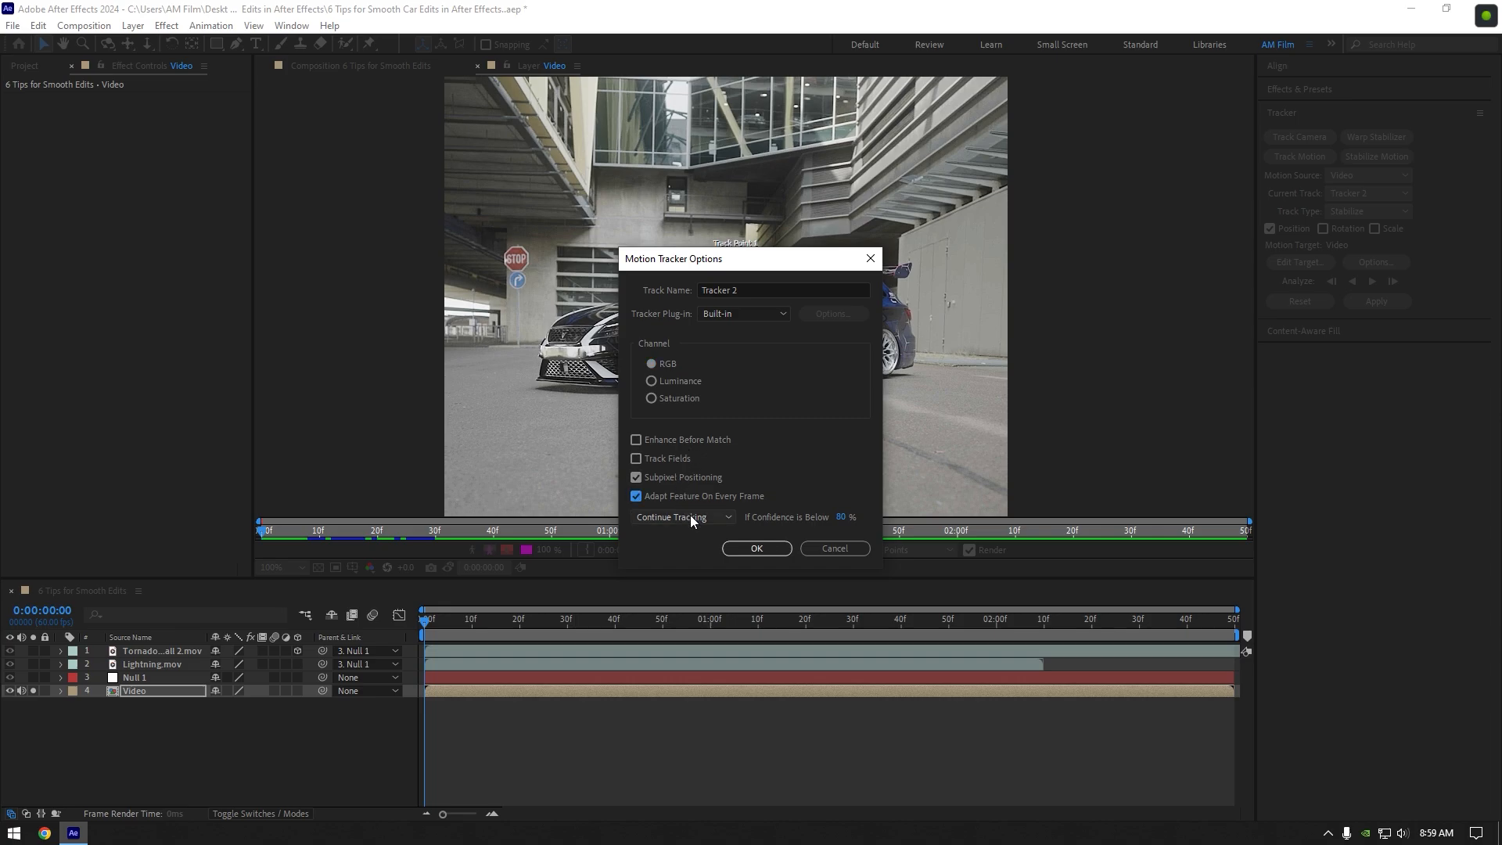
pyautogui.click(756, 547)
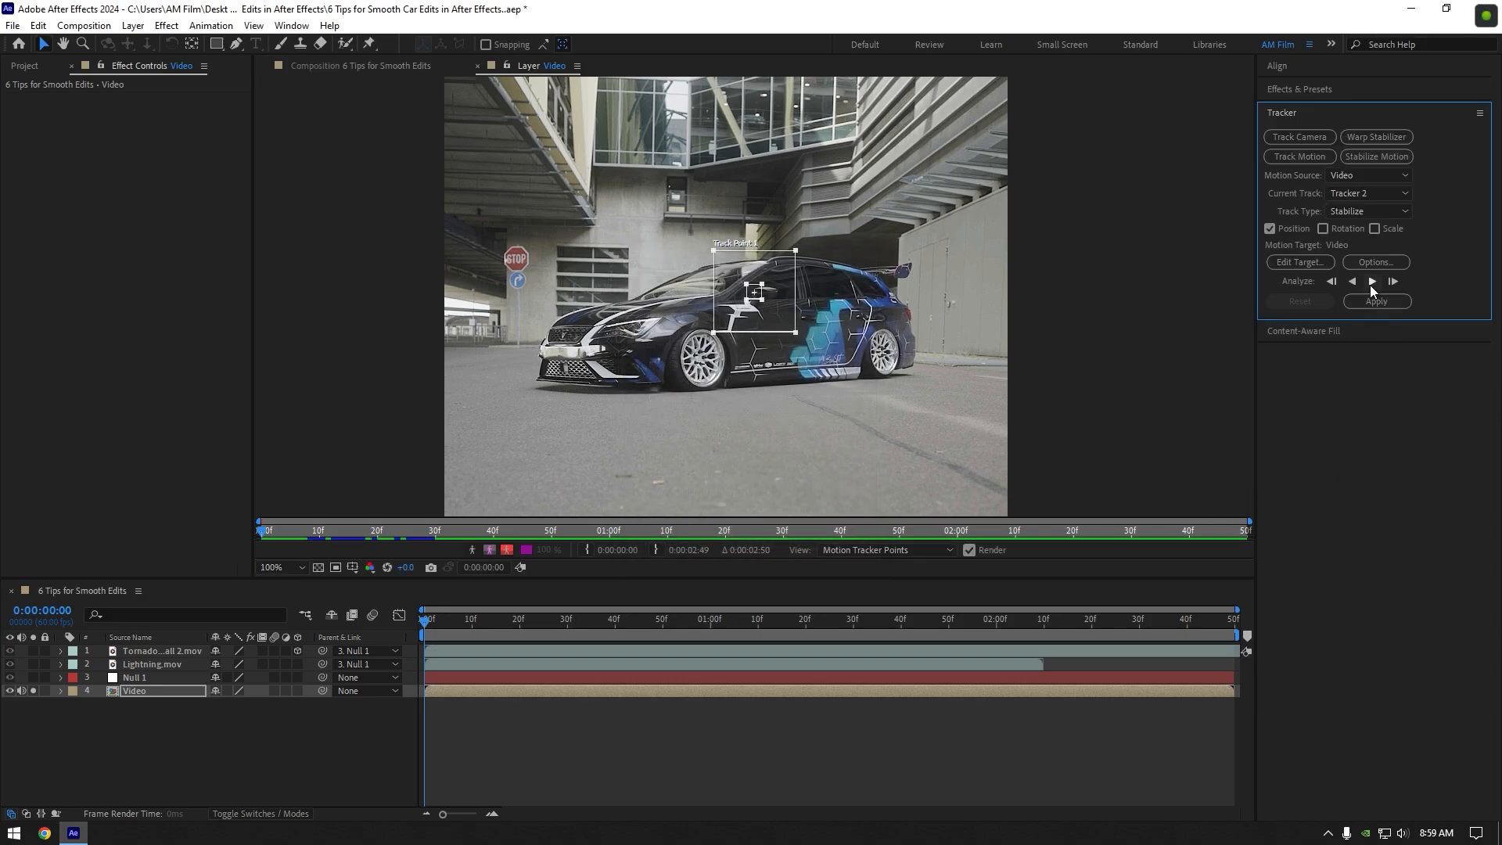
pyautogui.click(1371, 280)
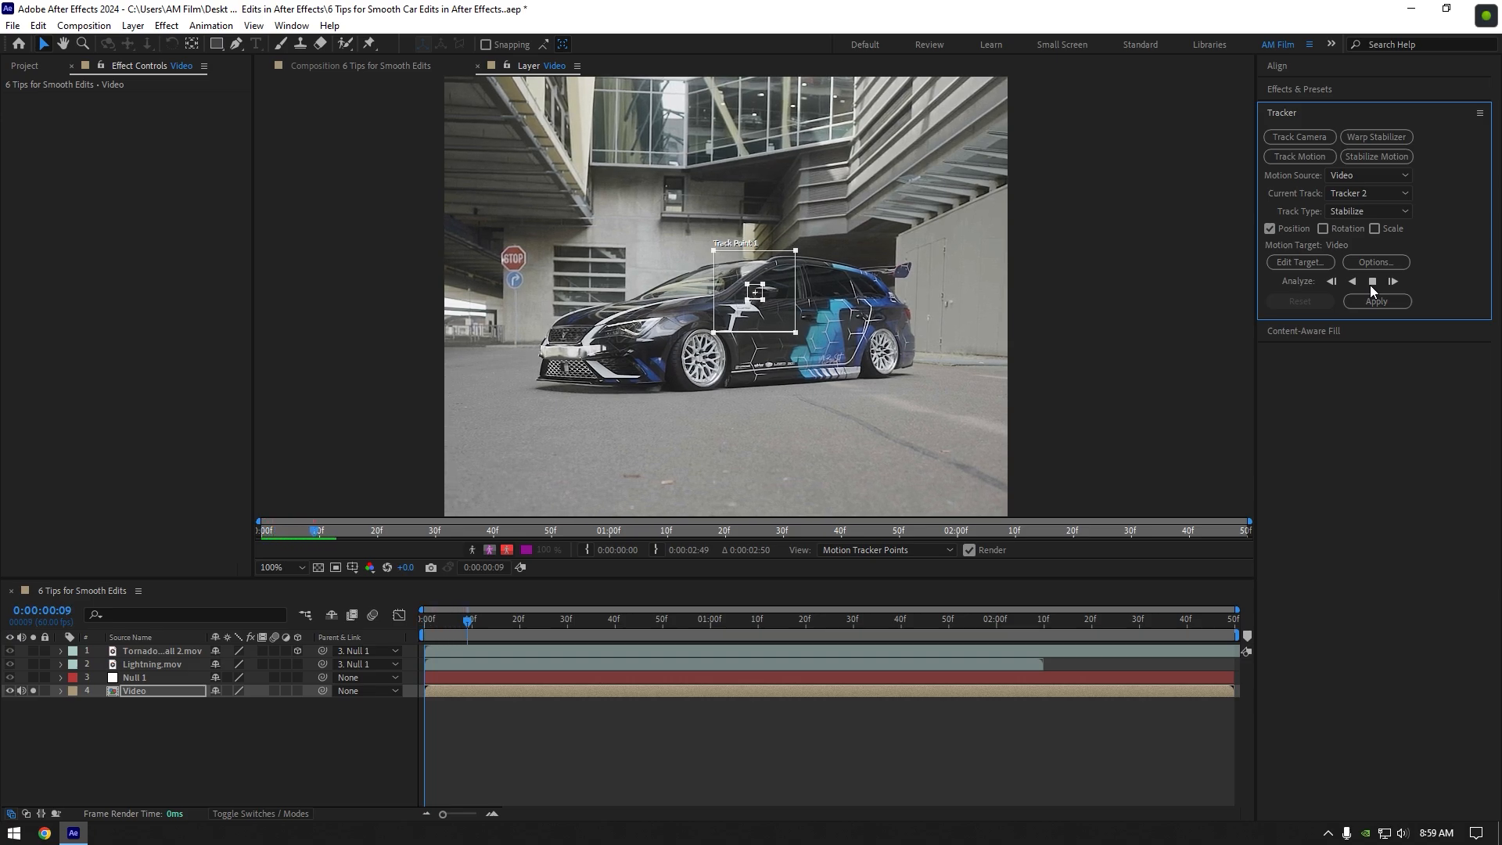
pyautogui.click(1394, 280)
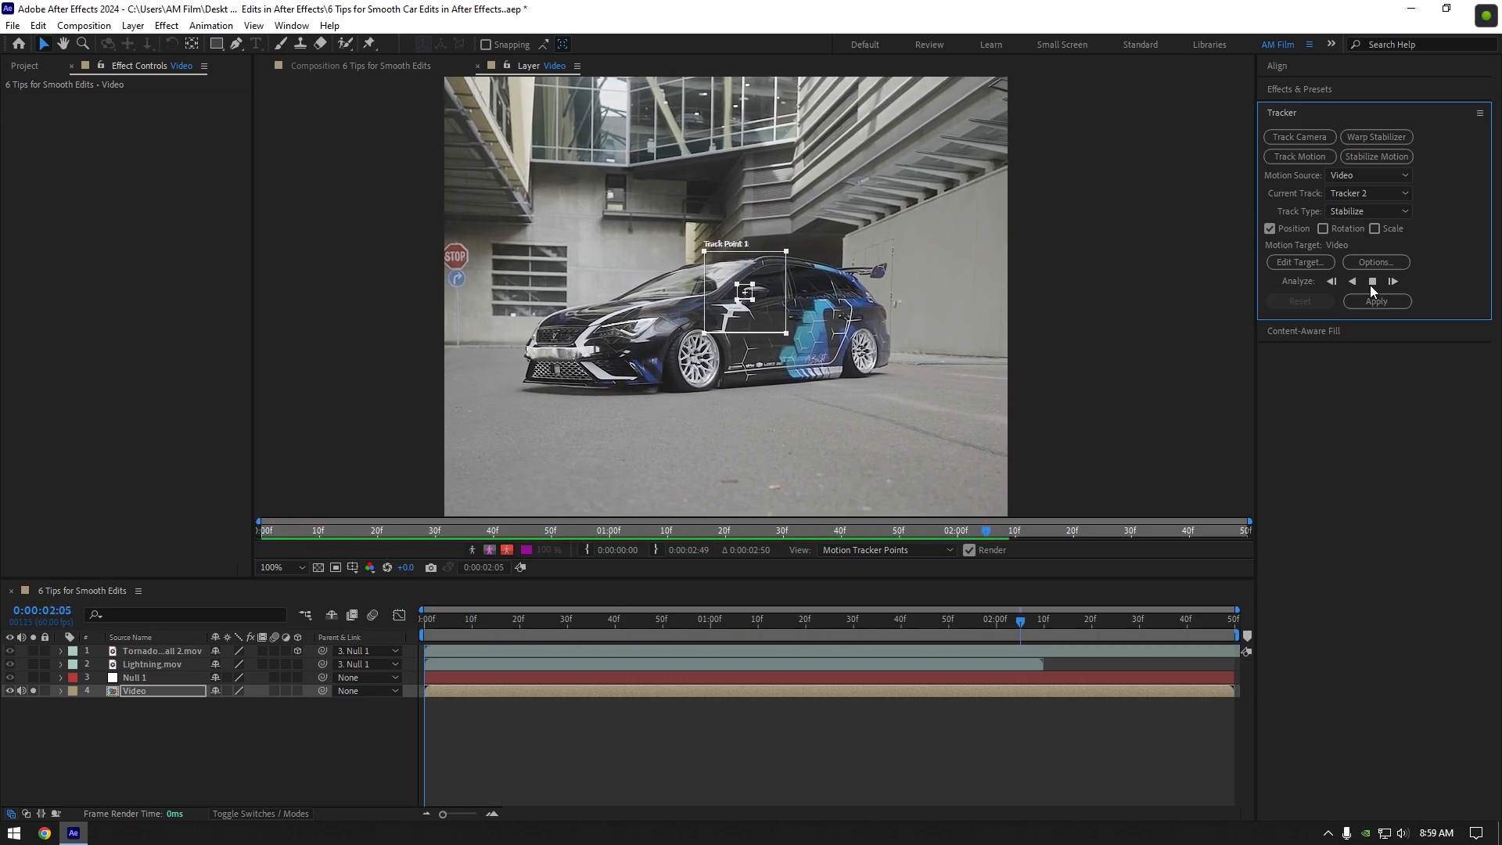
# Target layer 4. Video and apply the stabilizing track to it in X and Y
pyautogui.click(1298, 263)
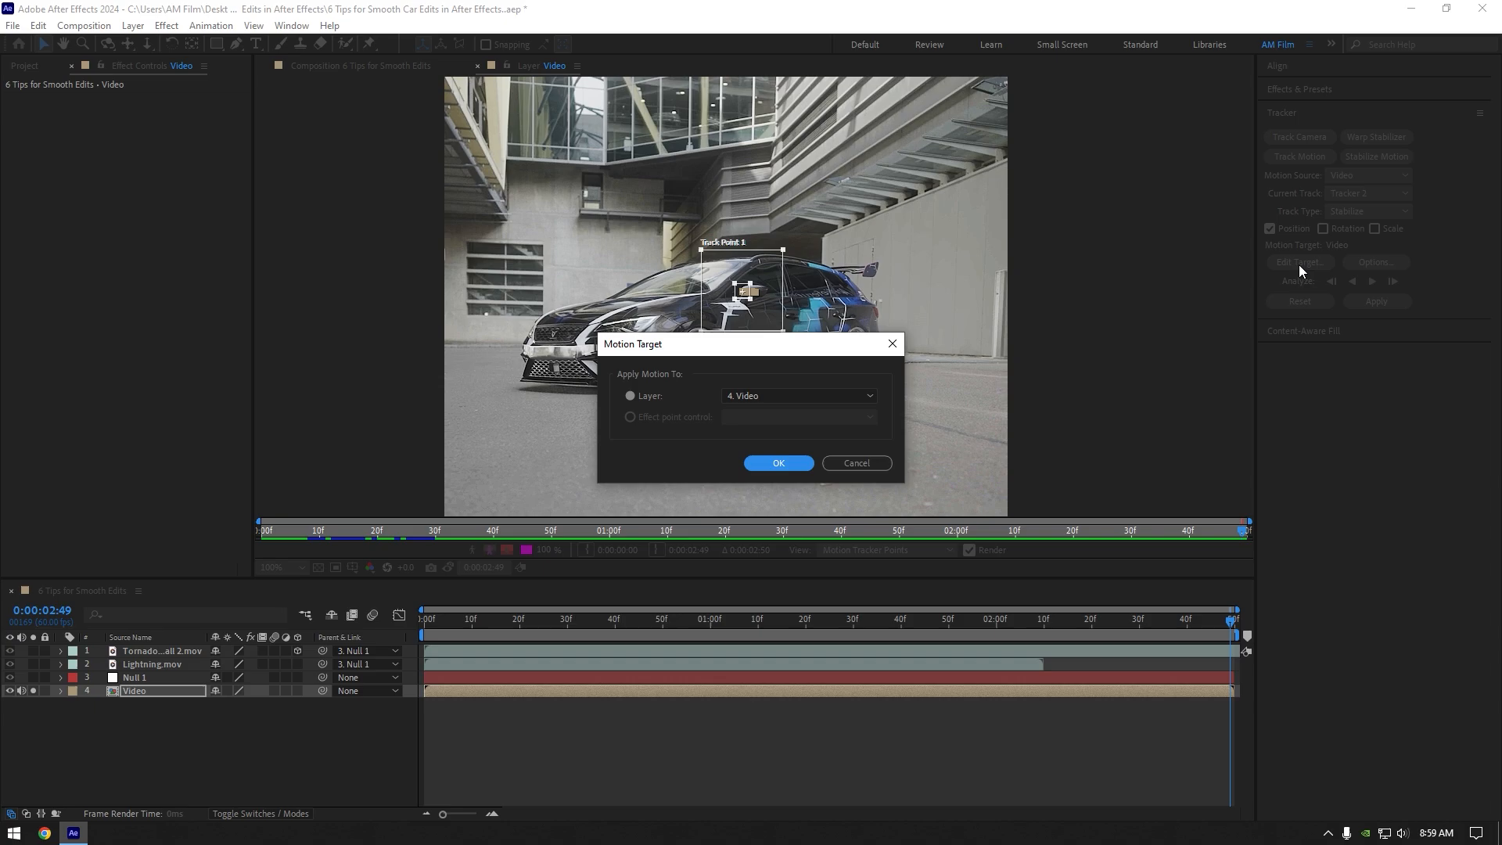
pyautogui.click(777, 463)
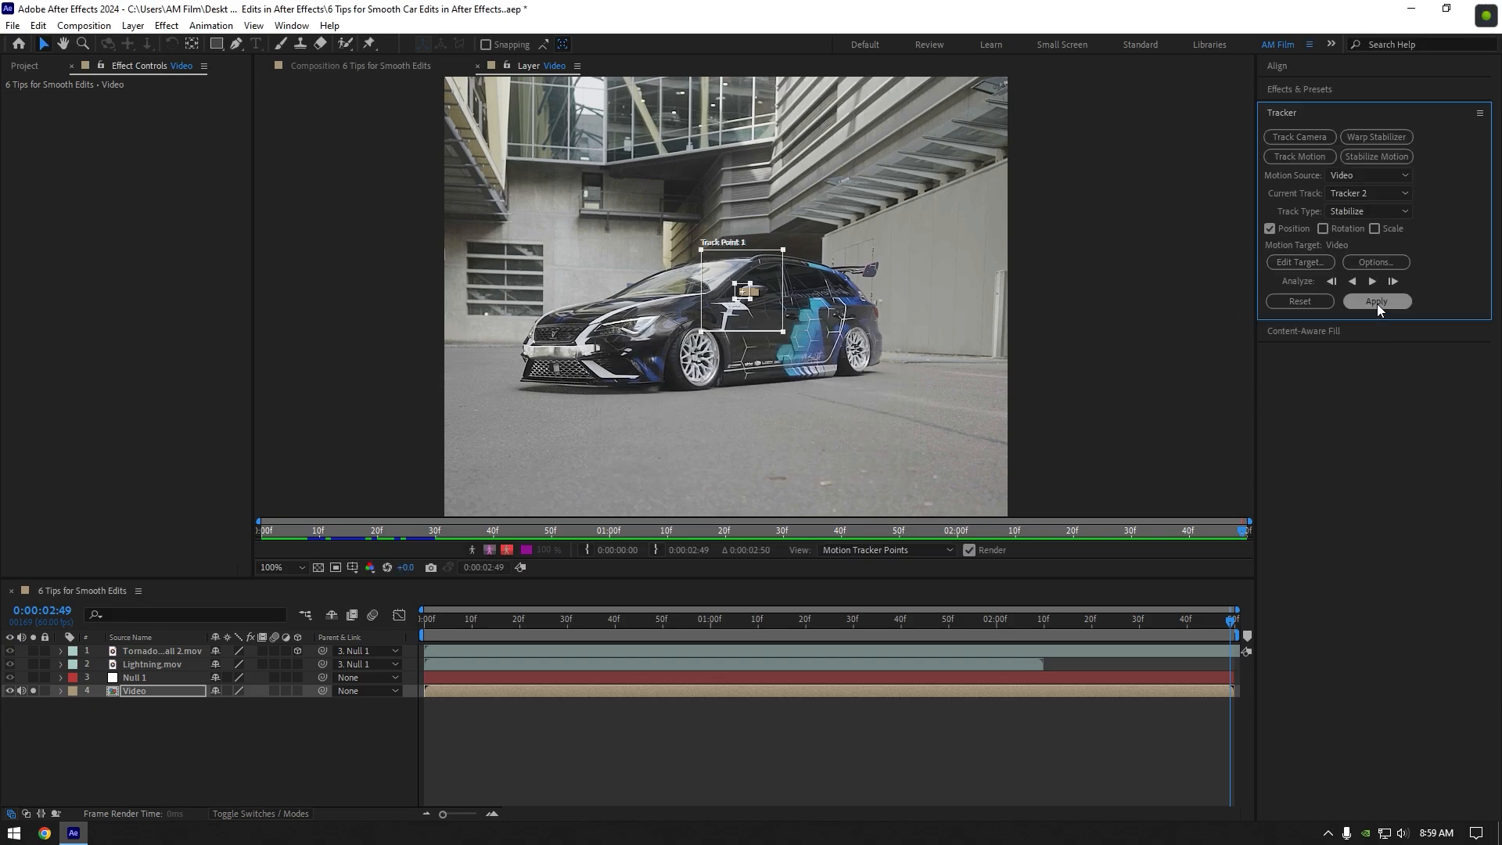
pyautogui.click(1376, 301)
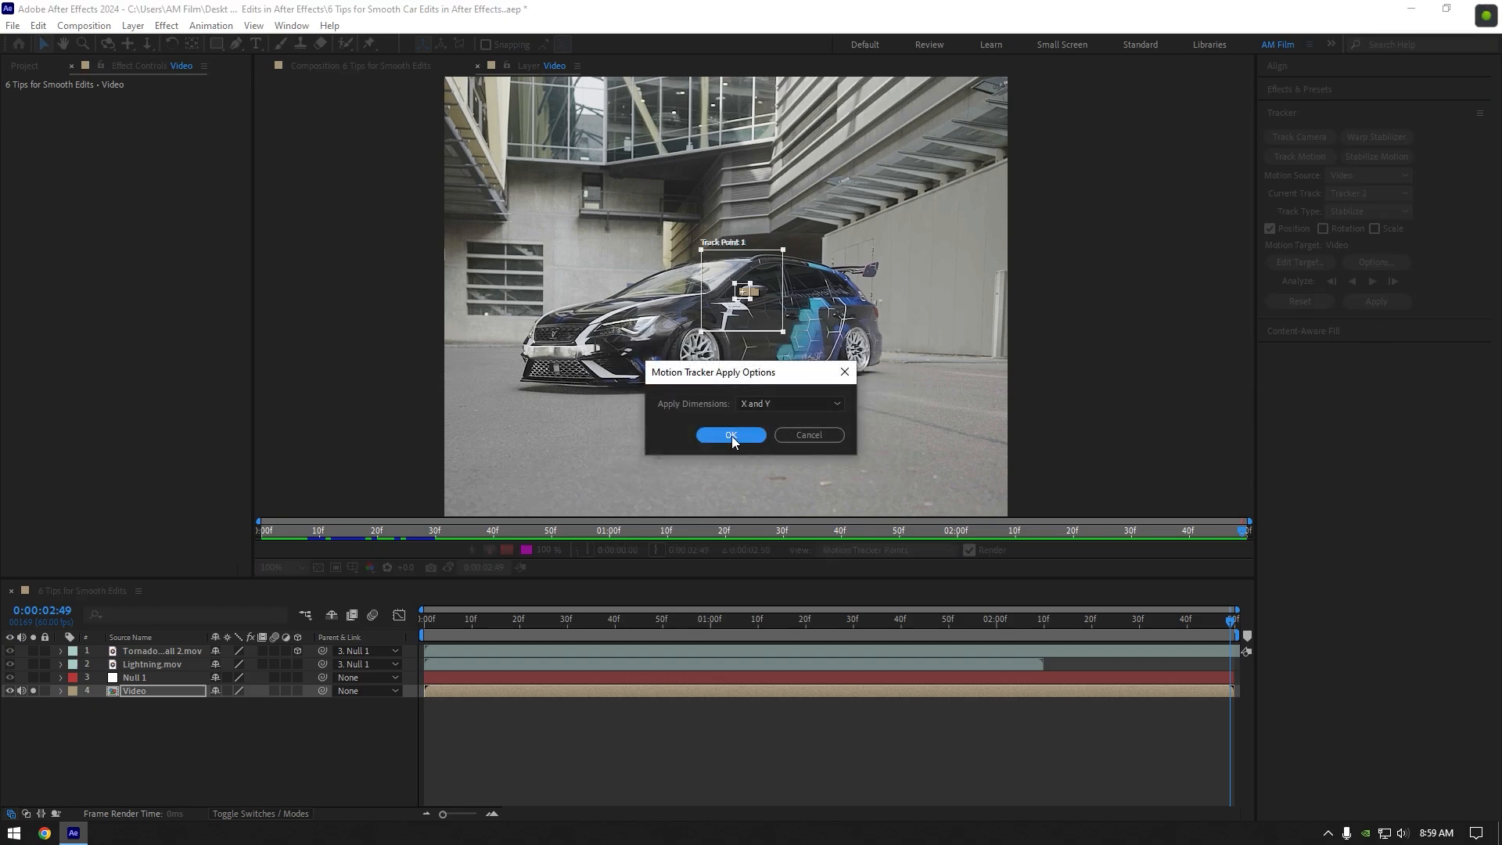
pyautogui.click(730, 435)
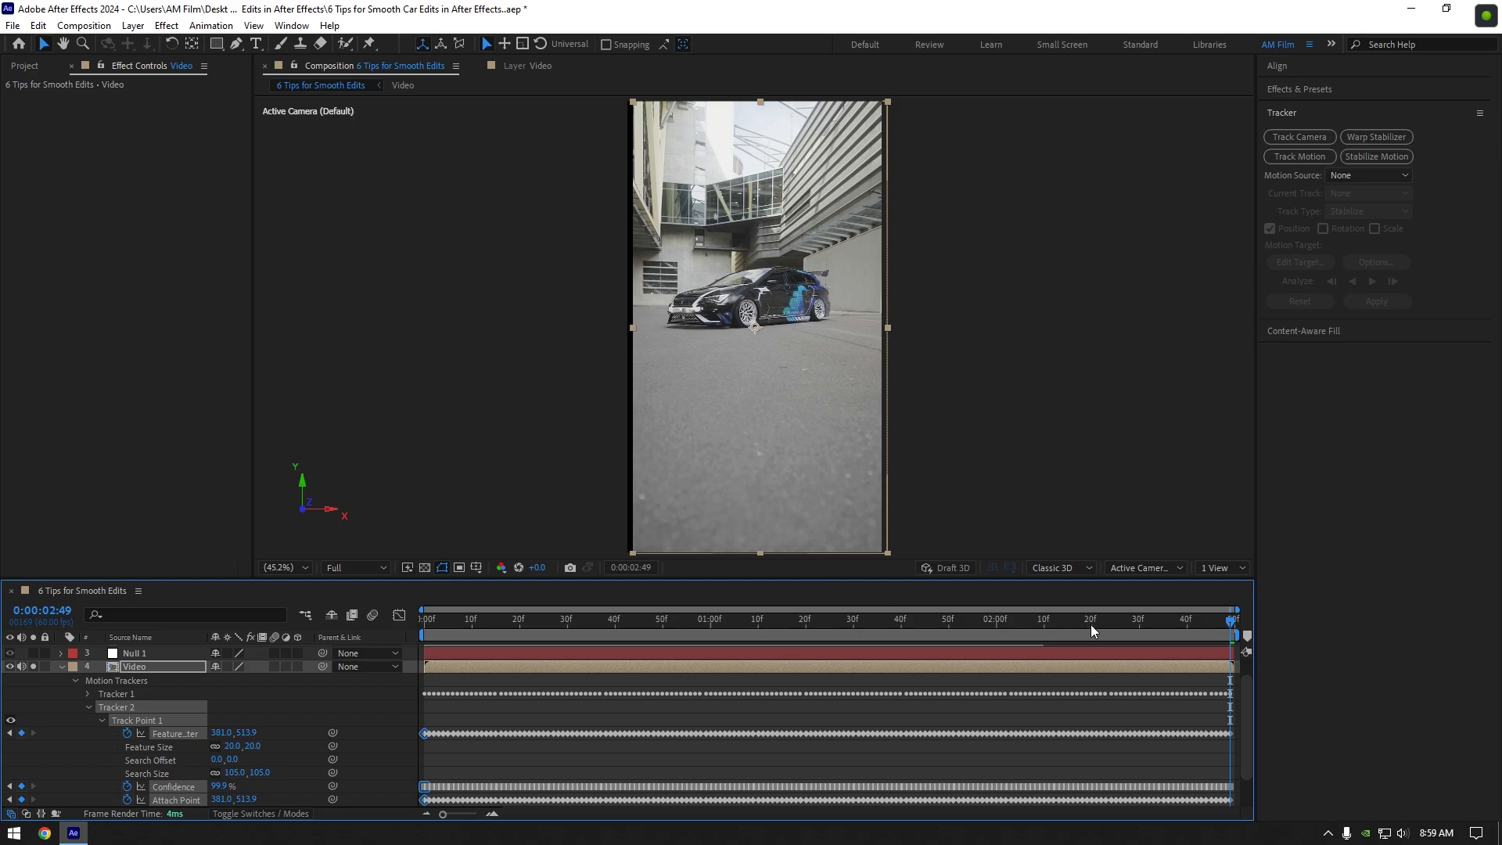
pyautogui.click(1153, 622)
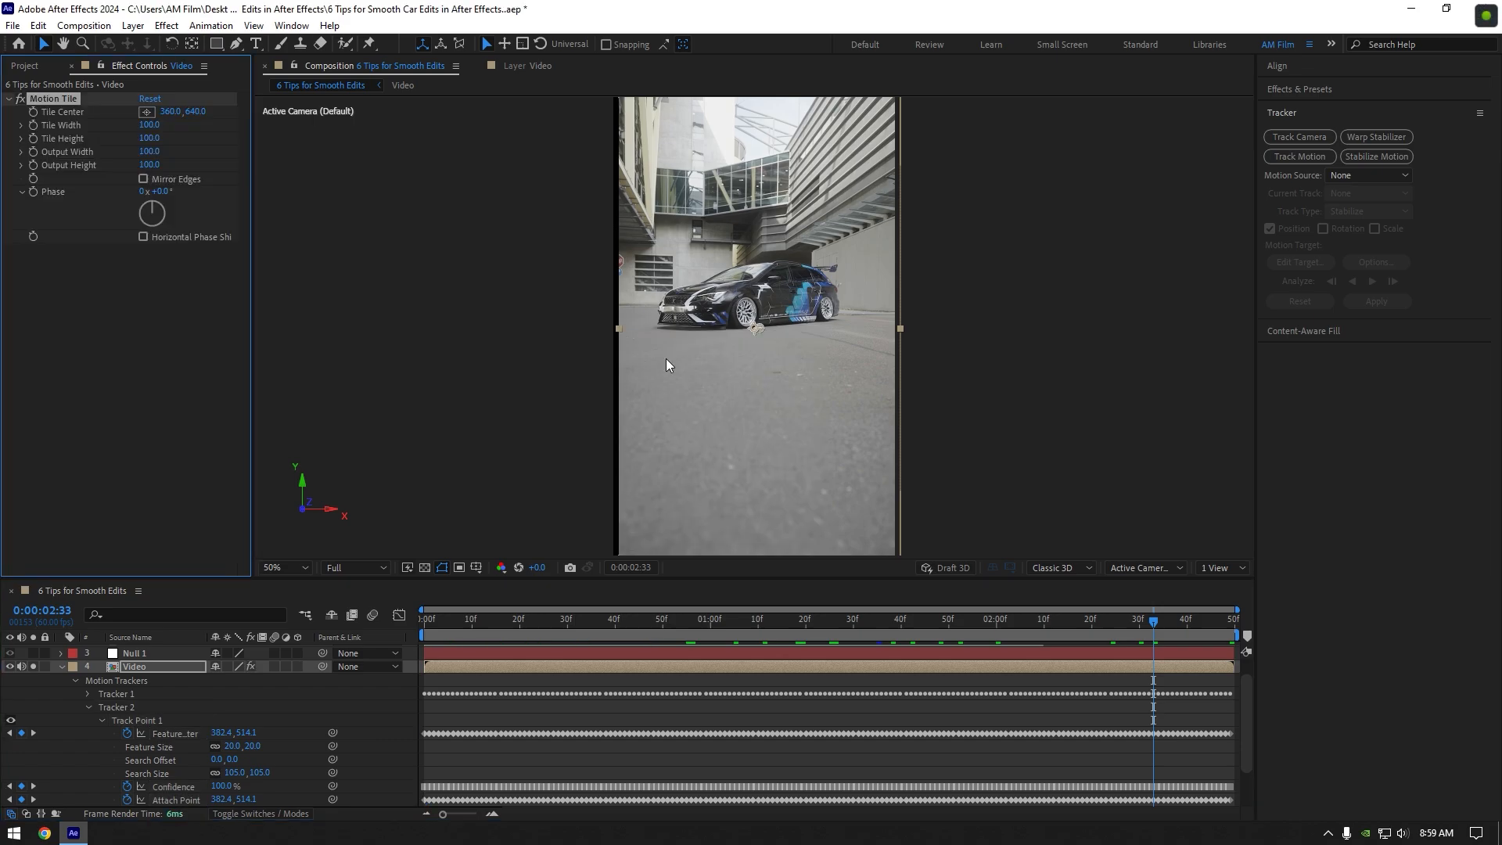
# Apply the Motion Tile effect to the Video layer
pyautogui.click(148, 164)
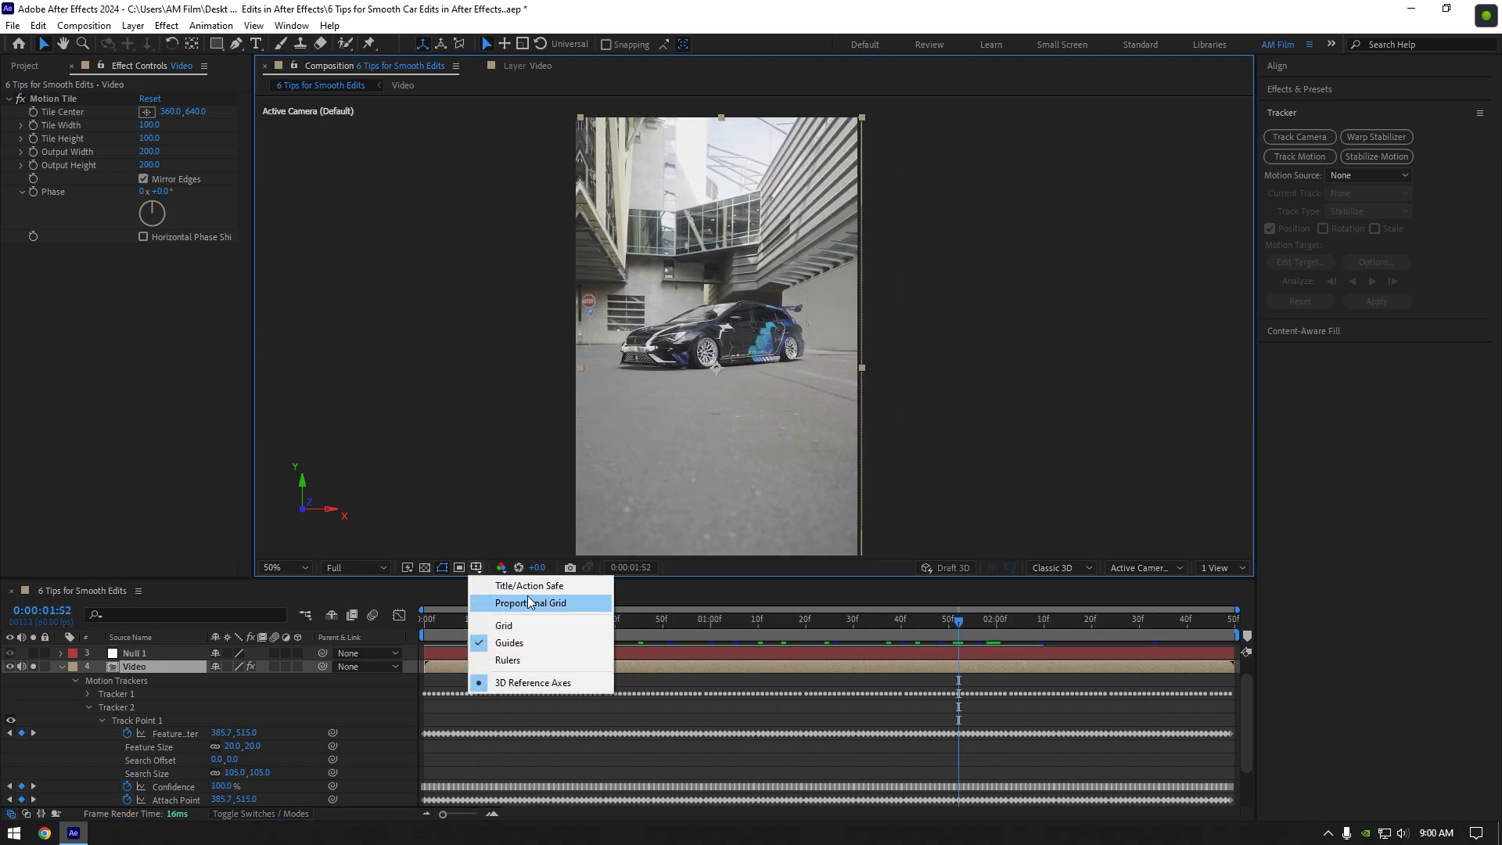
# Show a proportional grid and zoom out to see the 200% tiled, mirrored edges
pyautogui.click(530, 602)
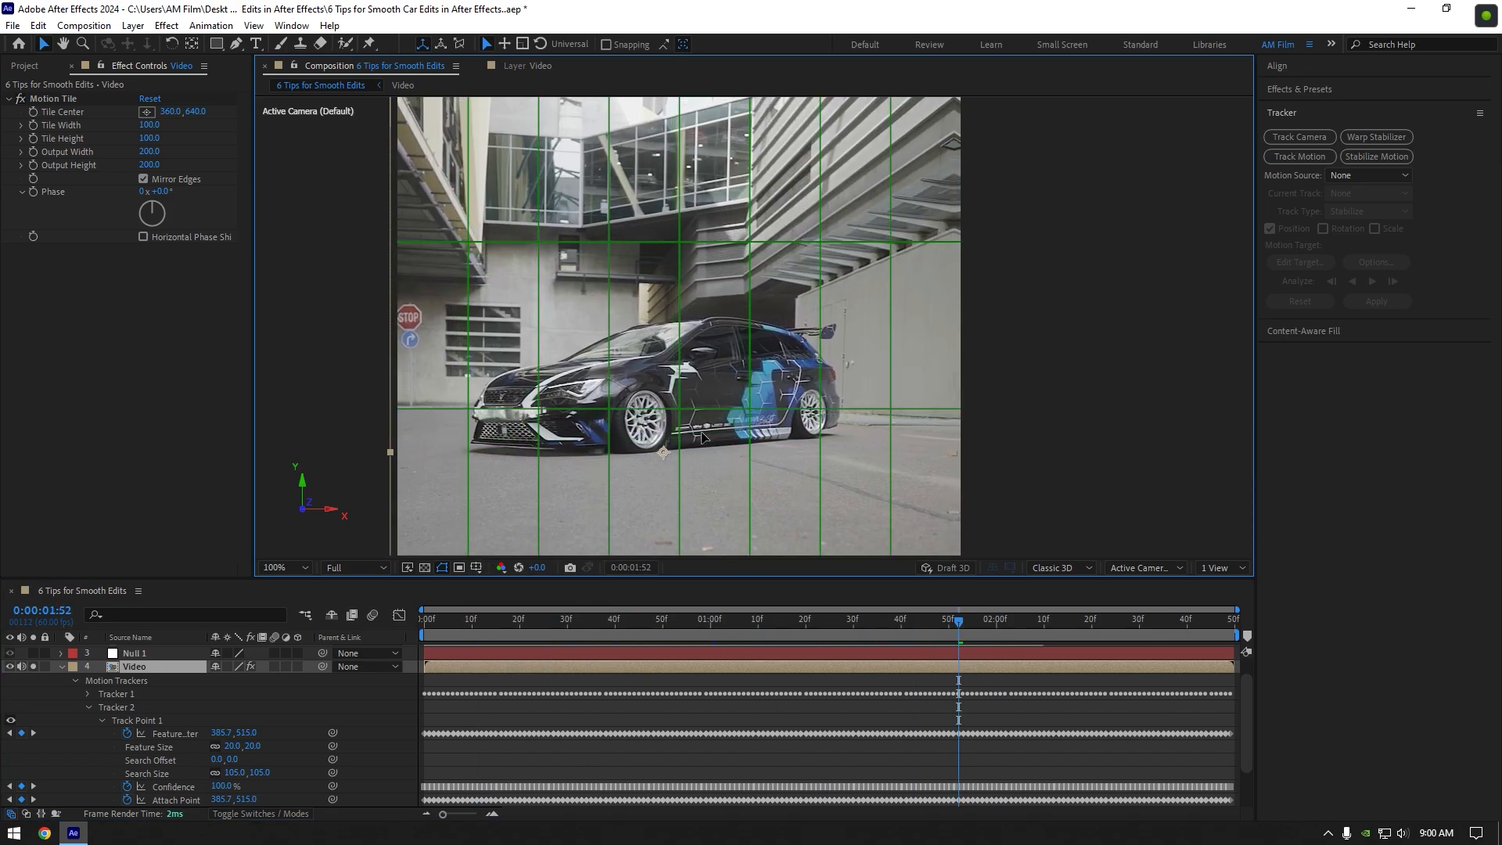
pyautogui.click(278, 567)
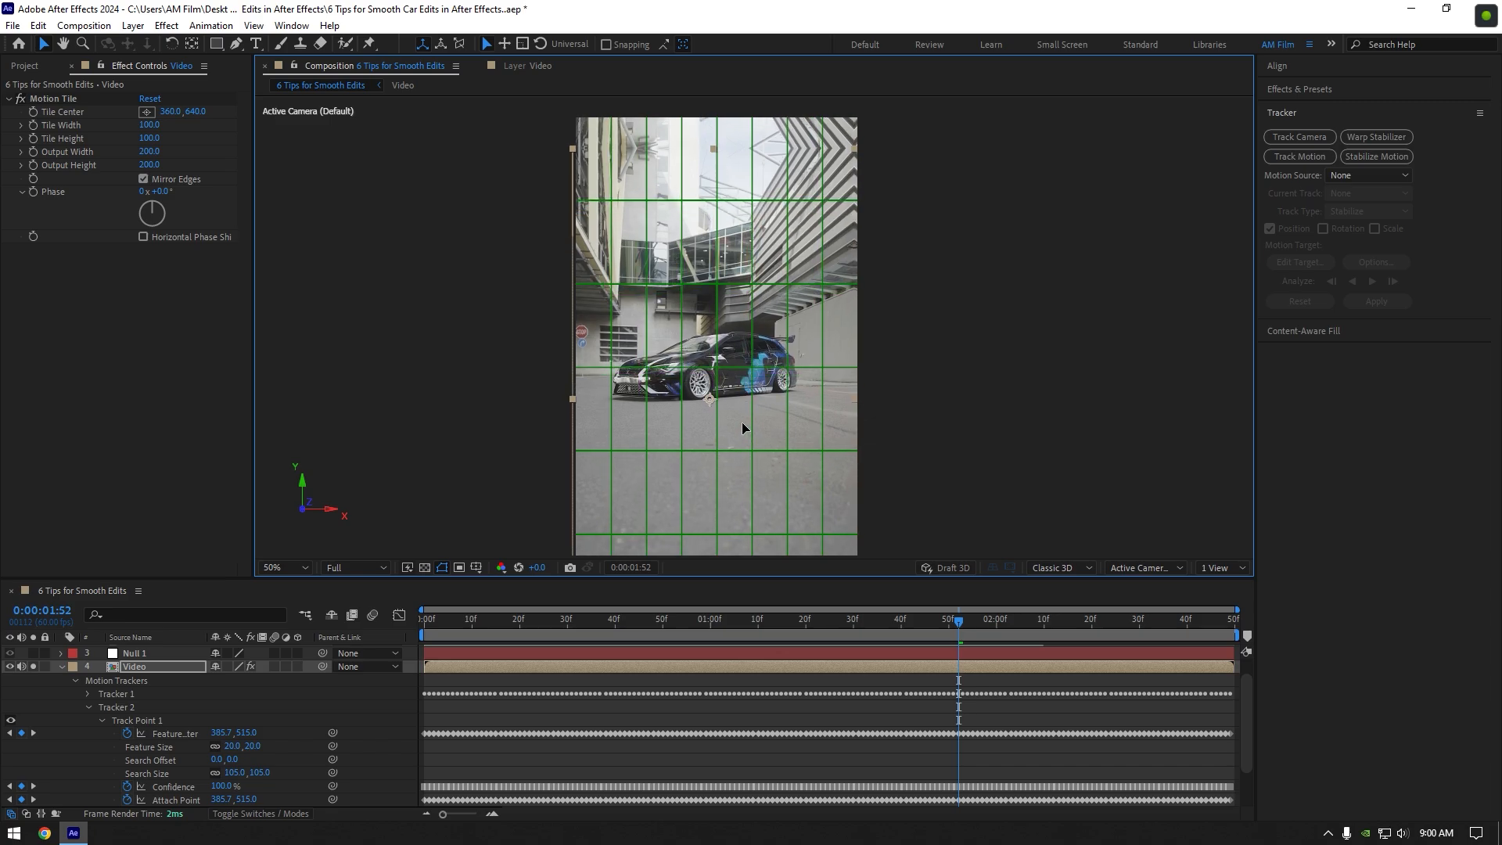
pyautogui.click(278, 567)
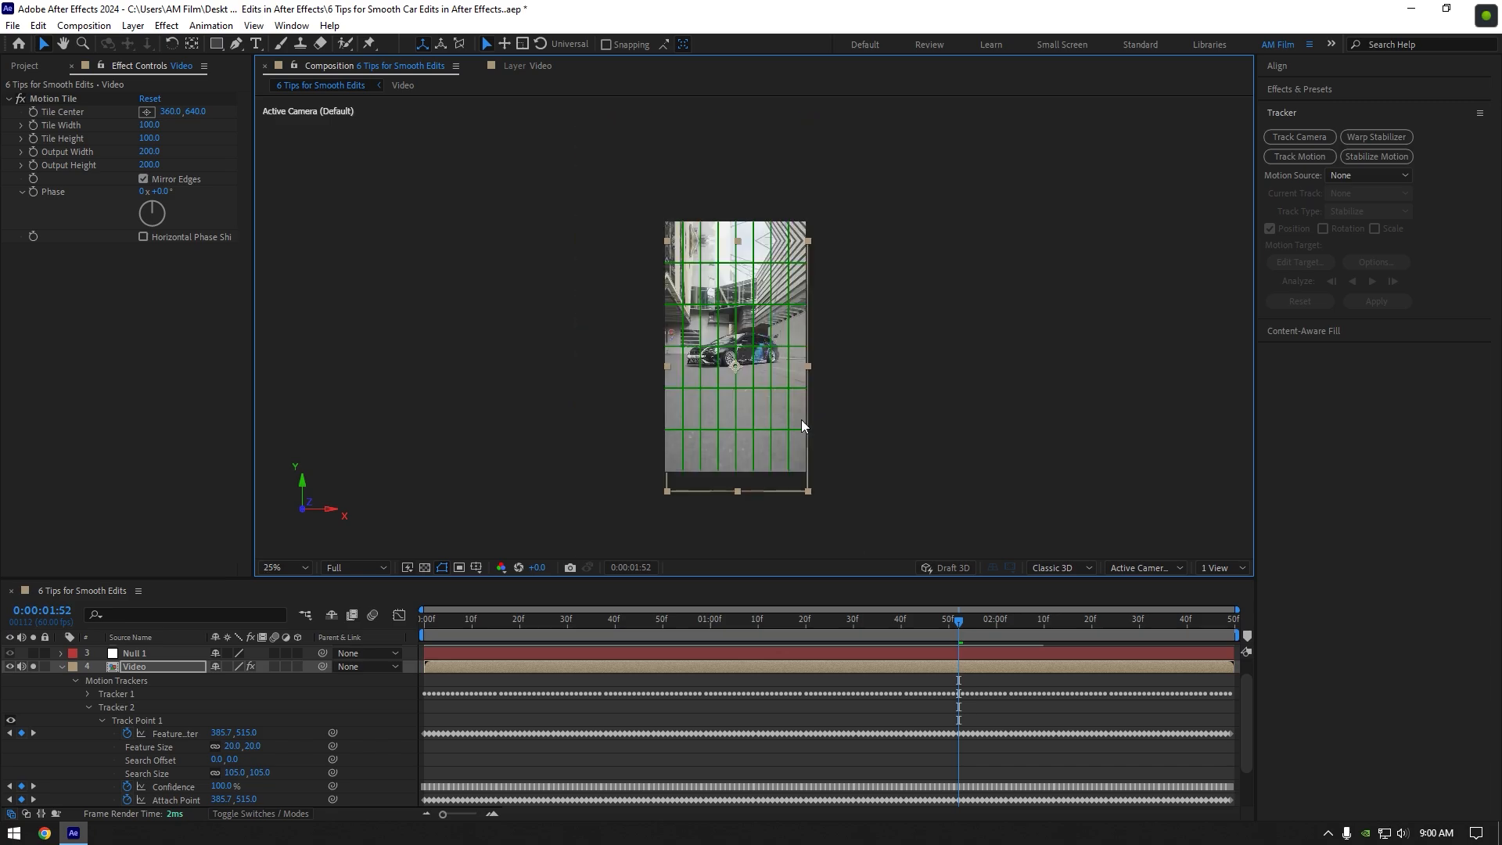
pyautogui.click(476, 566)
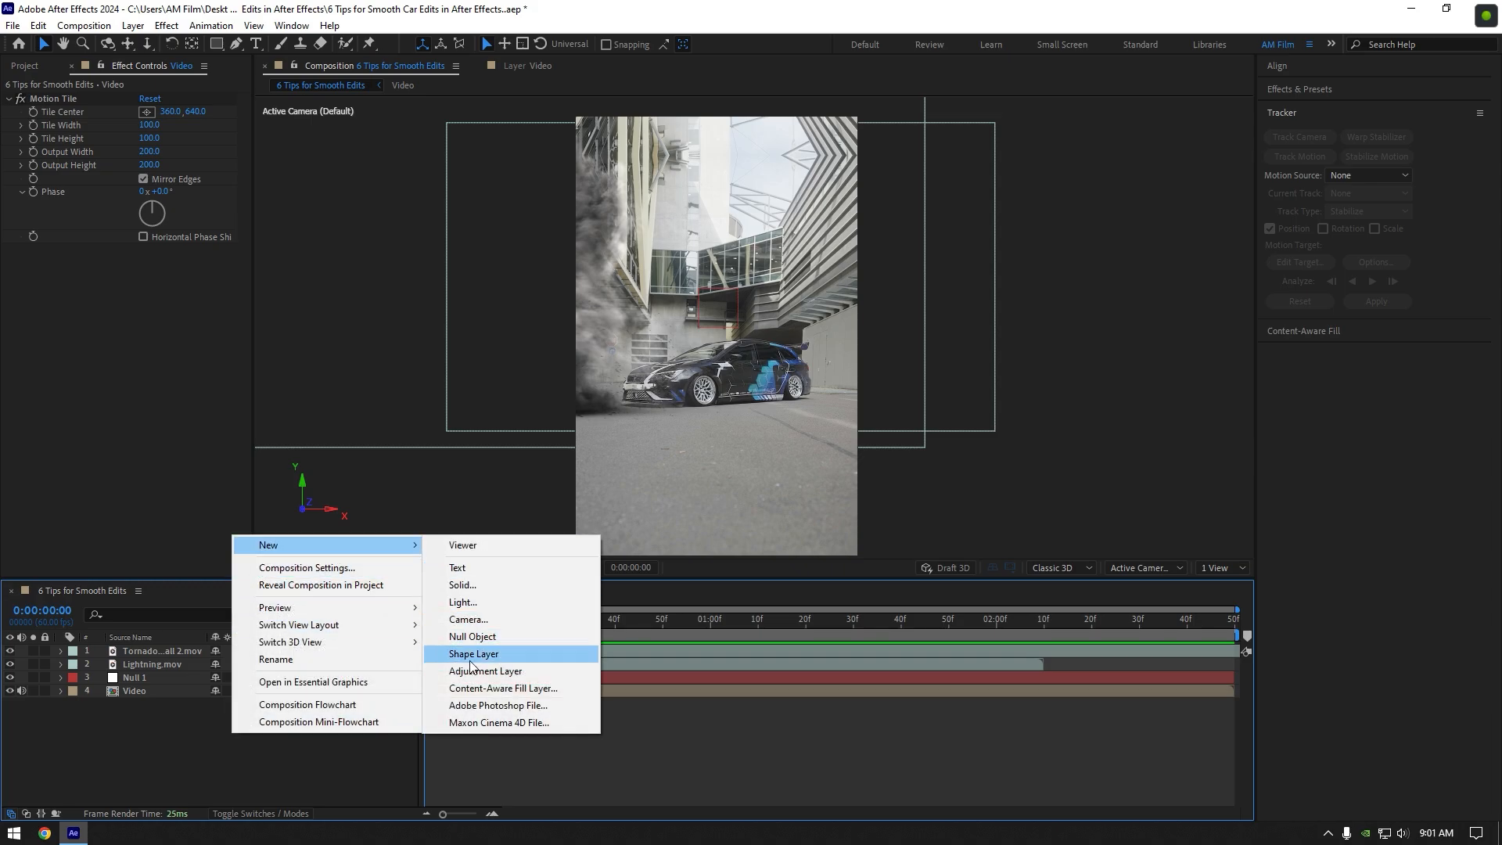
# Add a top adjustment layer with RSMB Pro motion blur and set Use GPU to ON
pyautogui.click(486, 670)
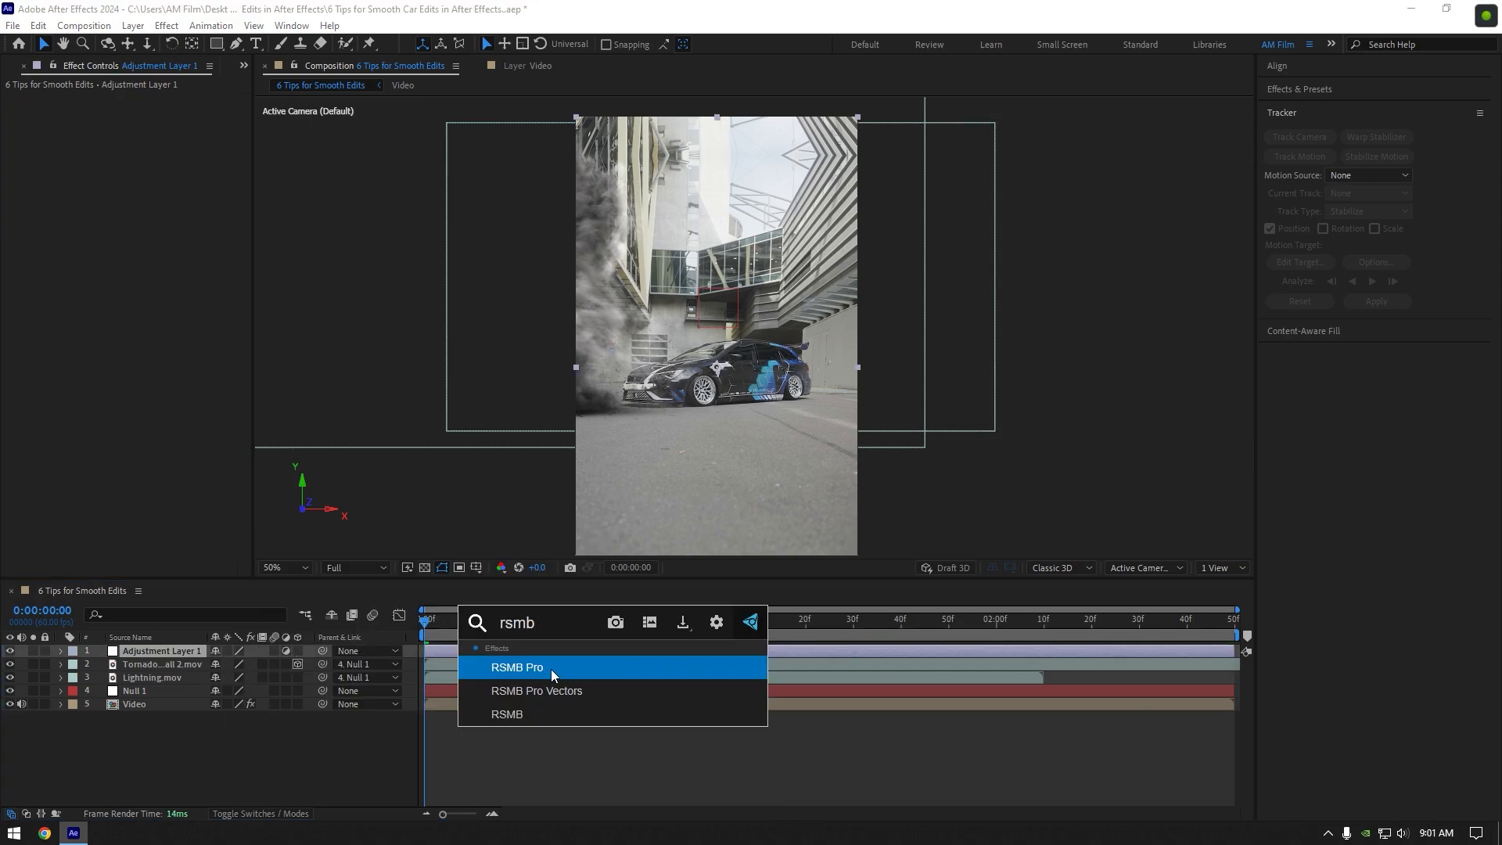
pyautogui.click(516, 668)
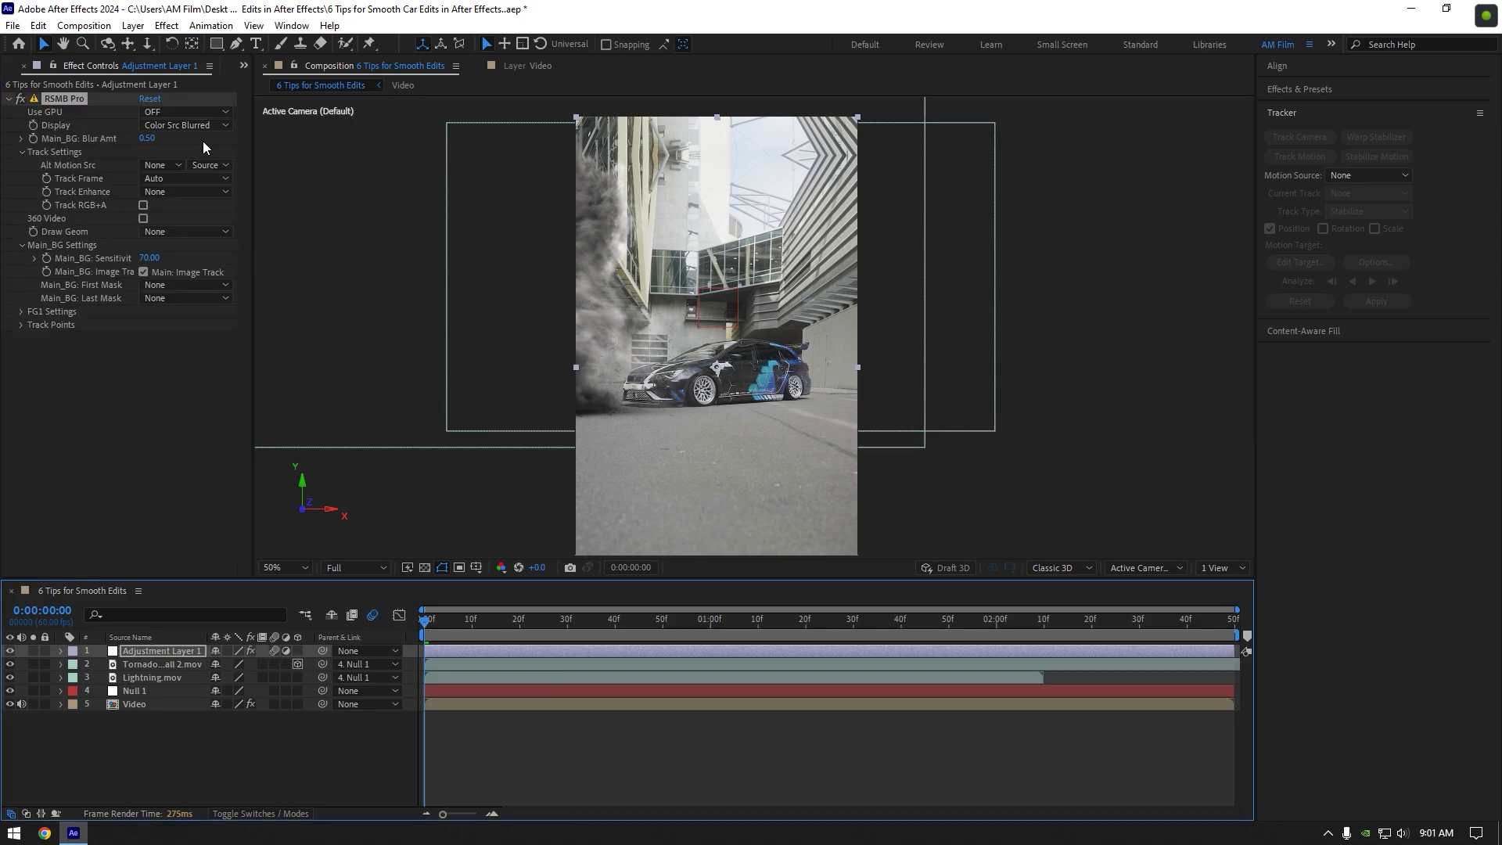
pyautogui.click(185, 111)
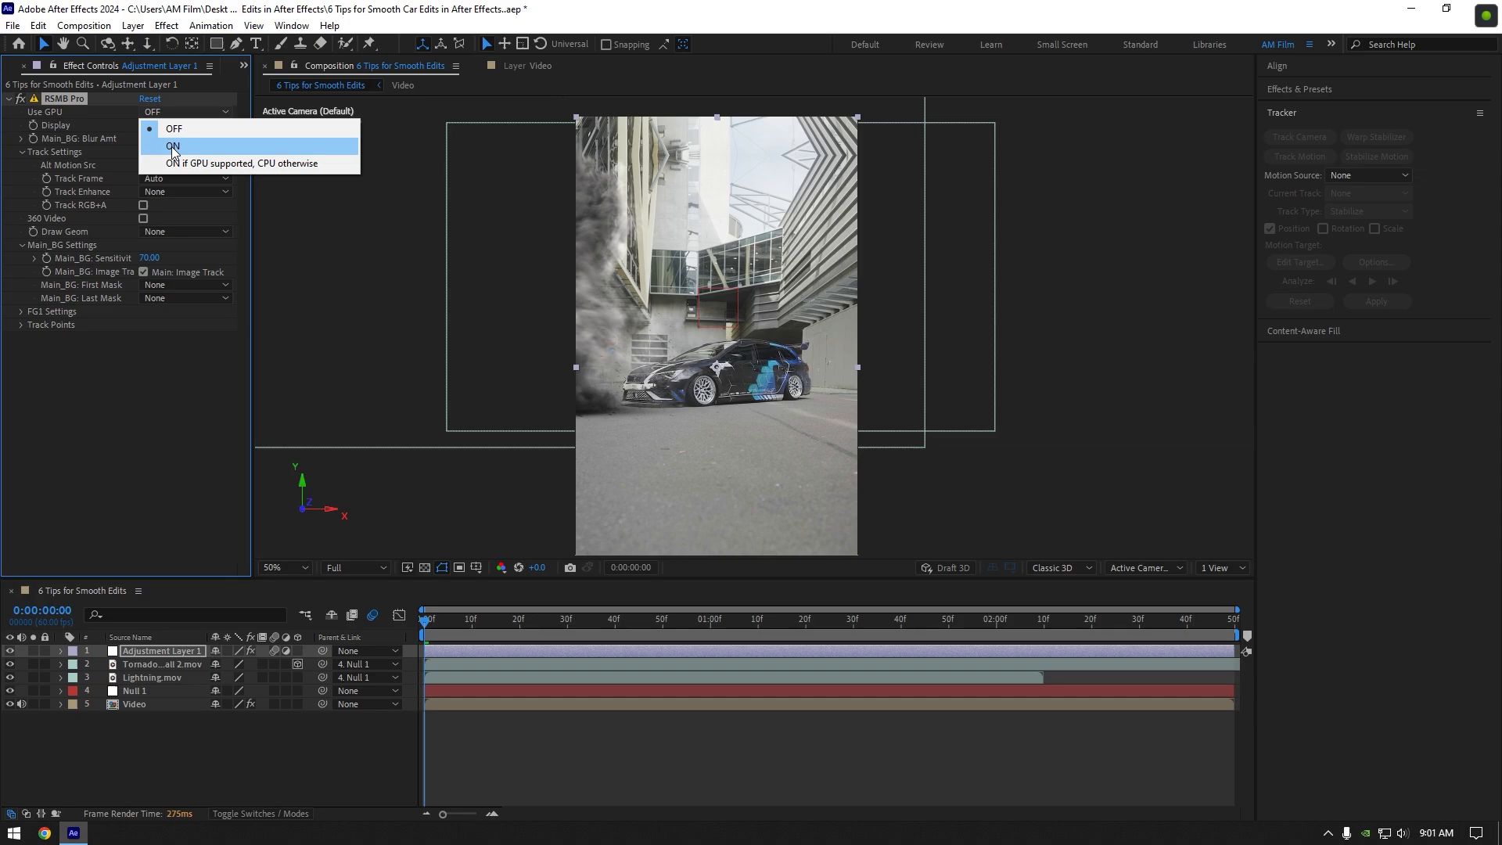
pyautogui.click(174, 146)
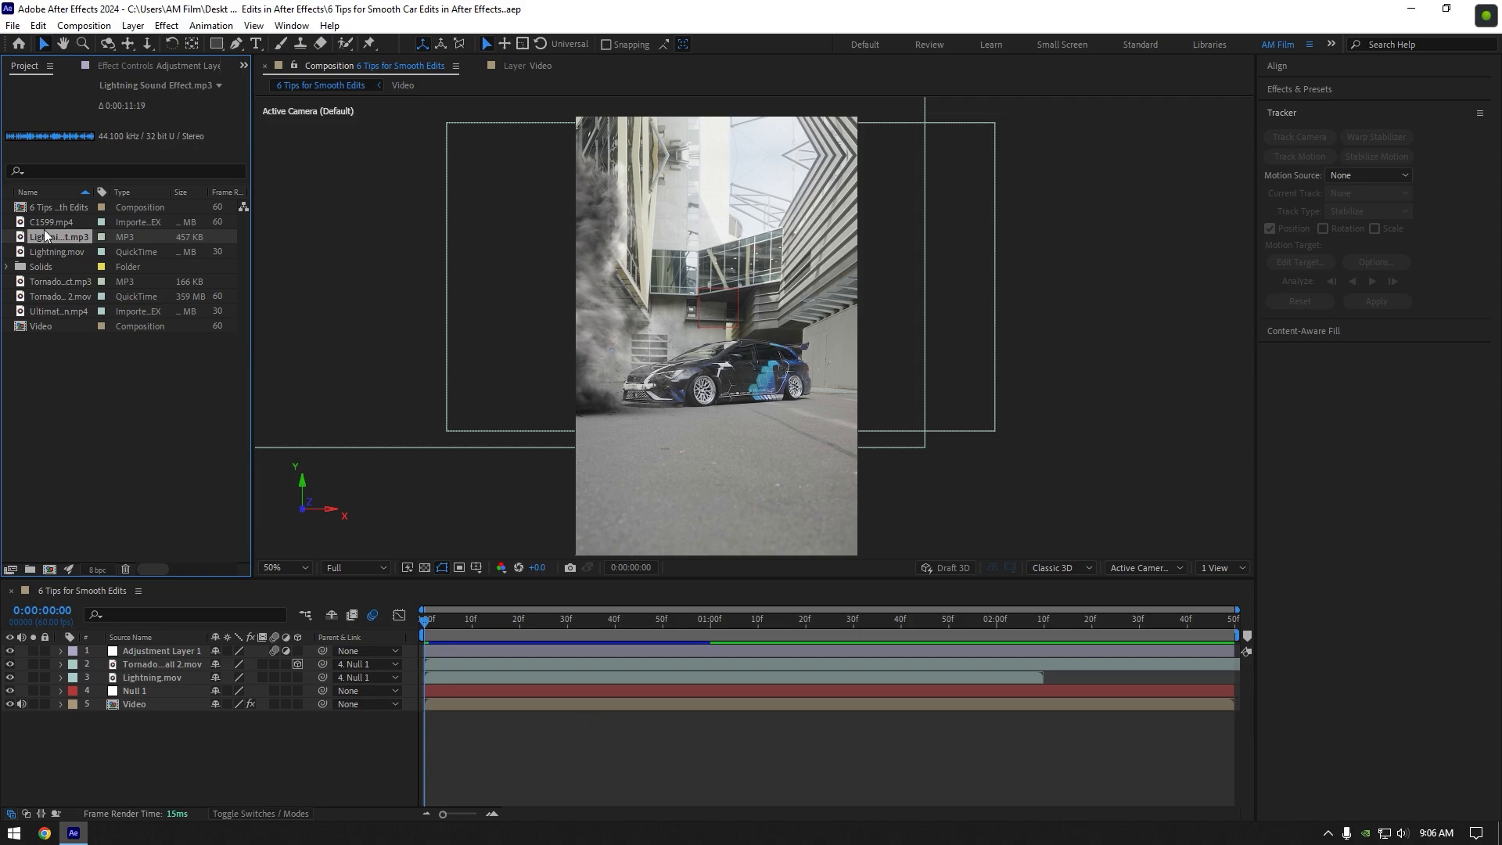
# Add Lightning Sound Effect.mp3 to the composition starting at 0:00:00:43
pyautogui.click(151, 677)
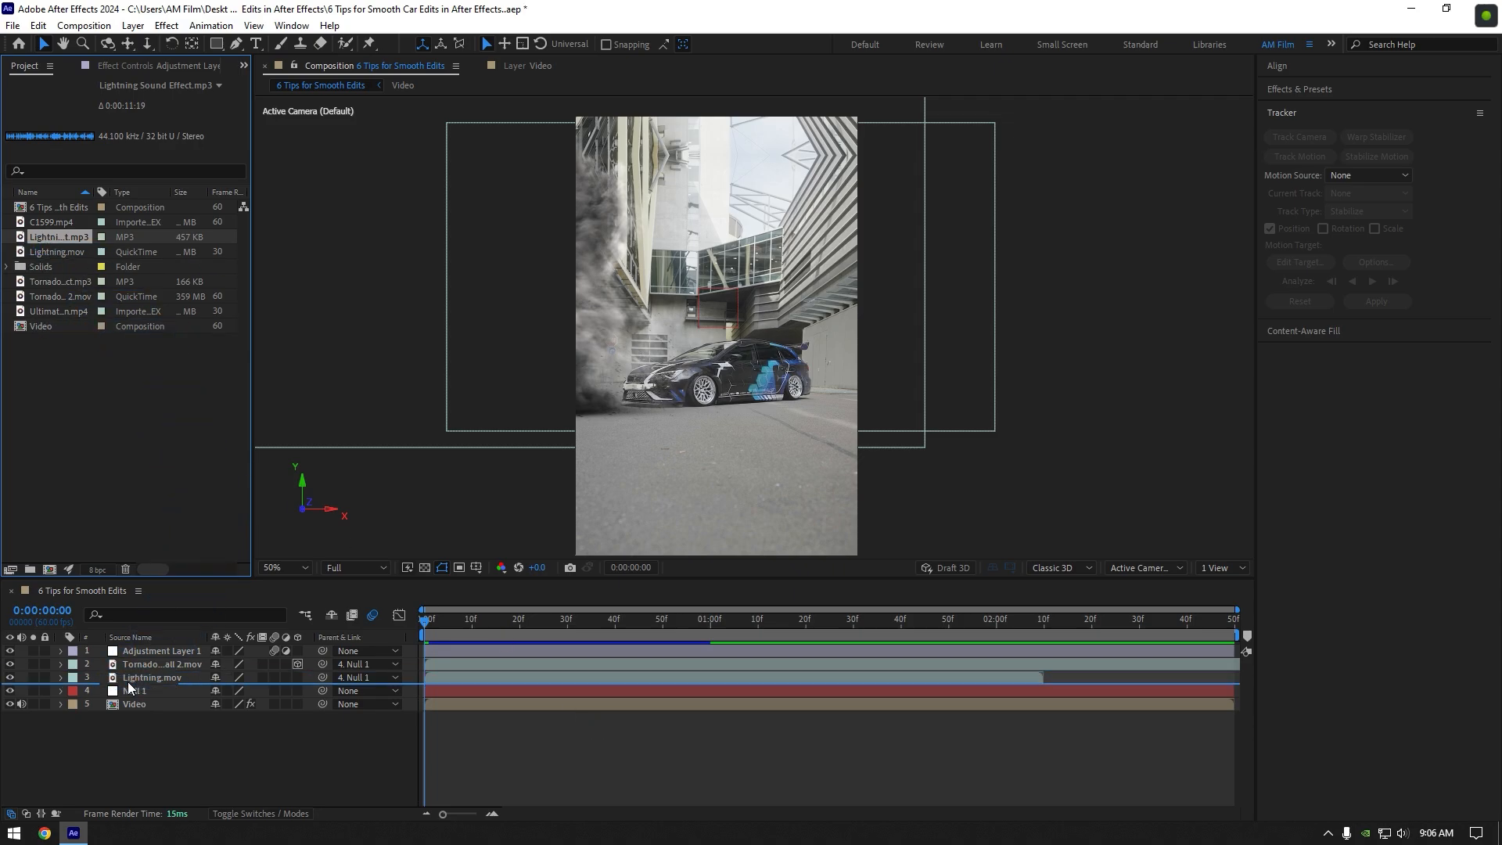
pyautogui.press('l')
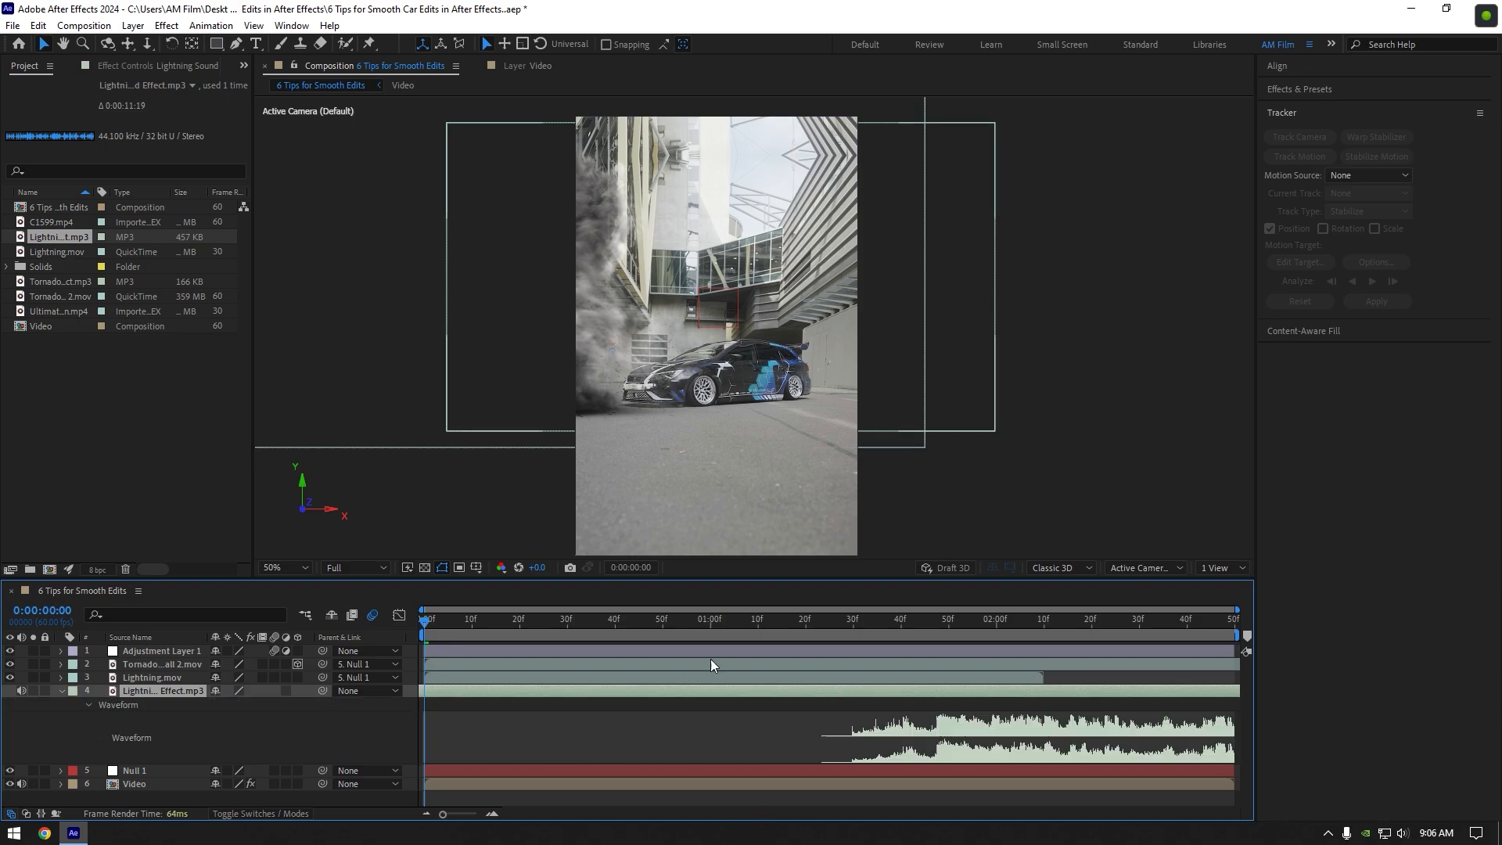
pyautogui.click(629, 620)
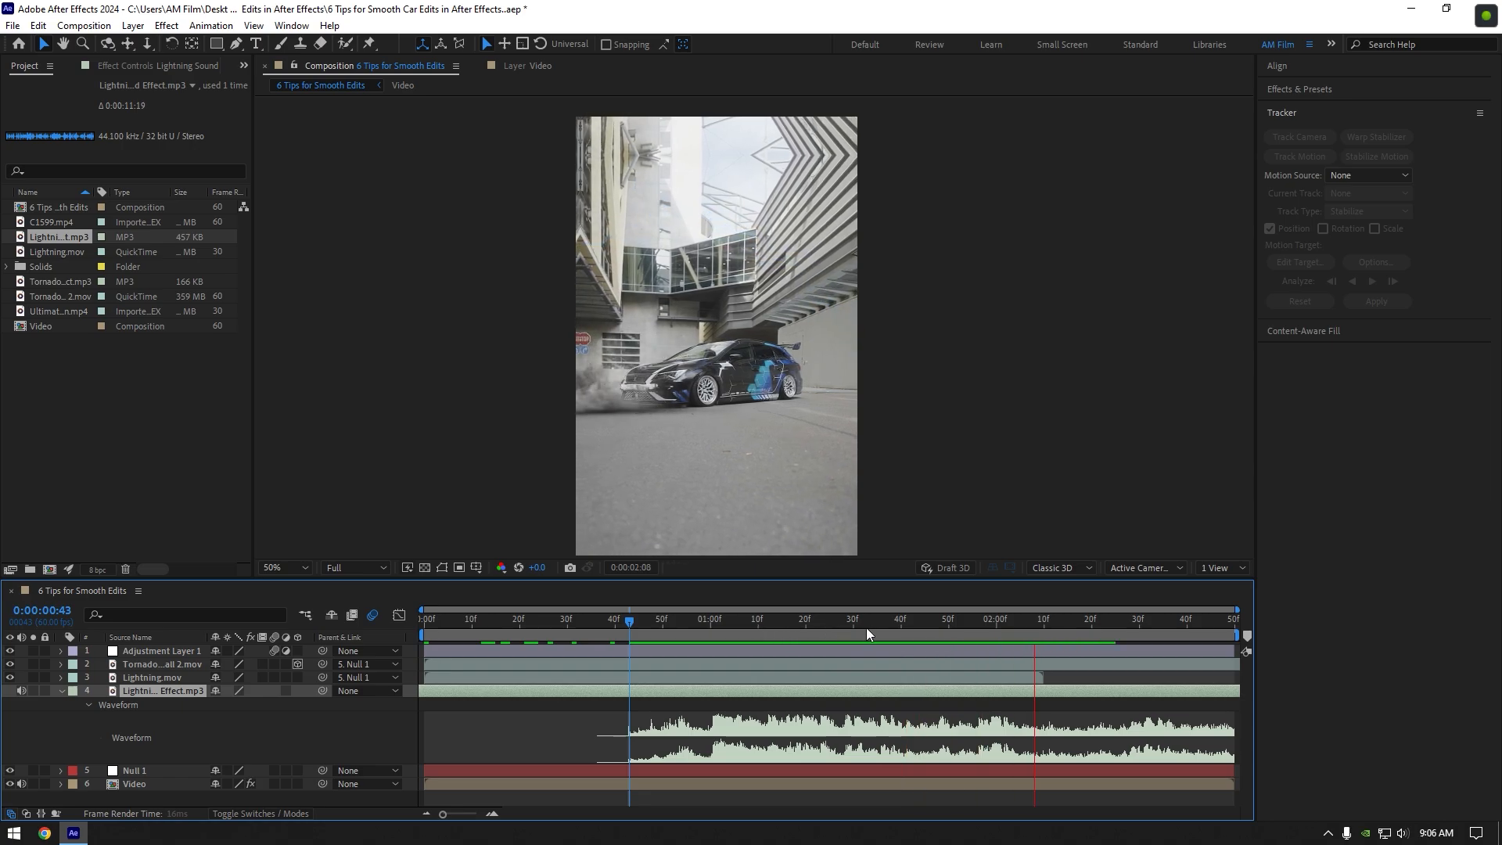
pyautogui.click(758, 618)
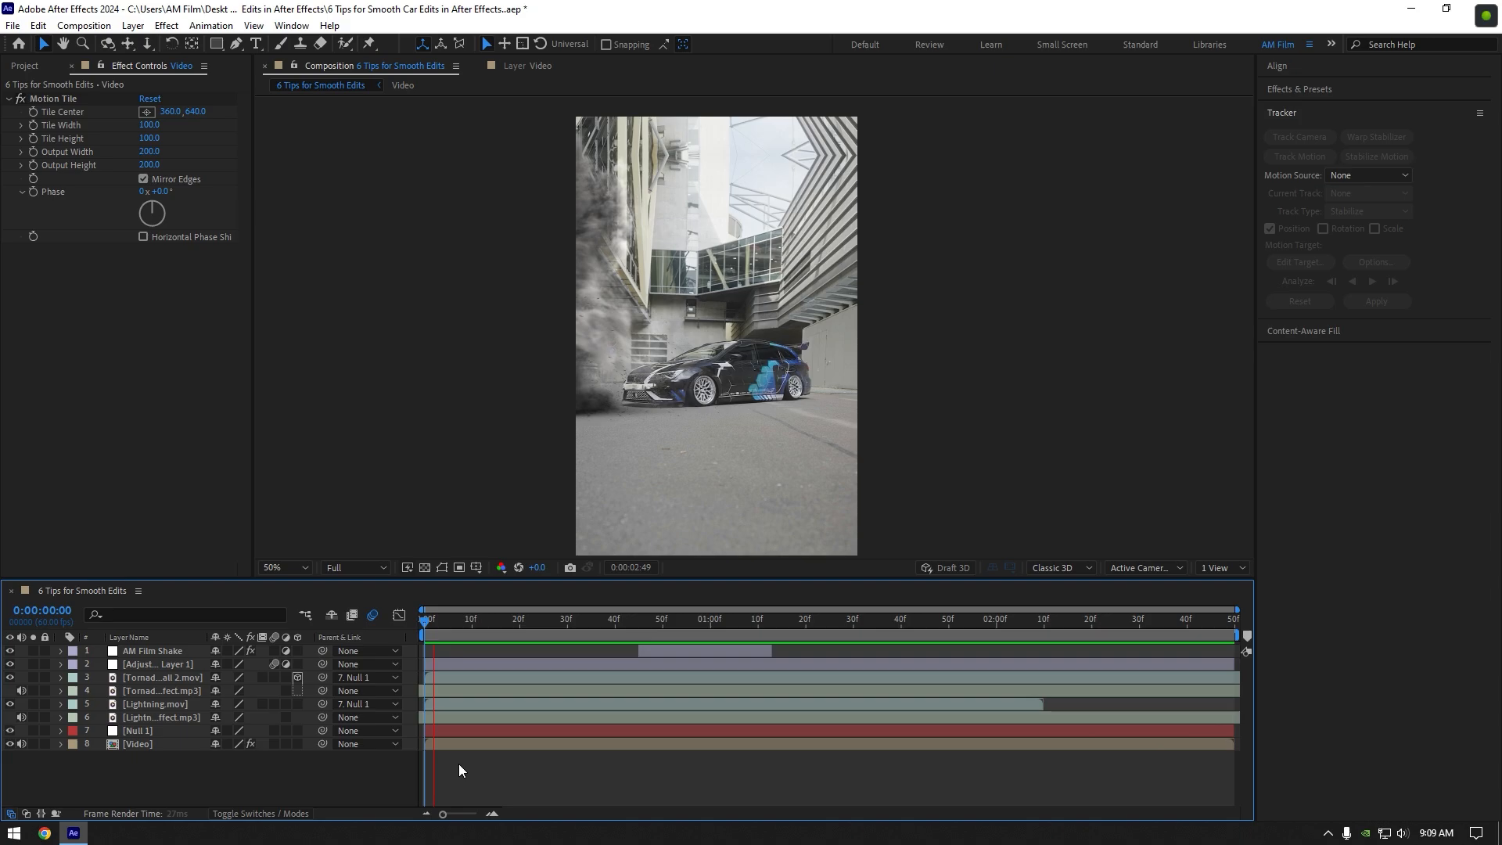
# Add the AM Film Shake layer on top and the tornado sound MP3, then play through
pyautogui.click(988, 620)
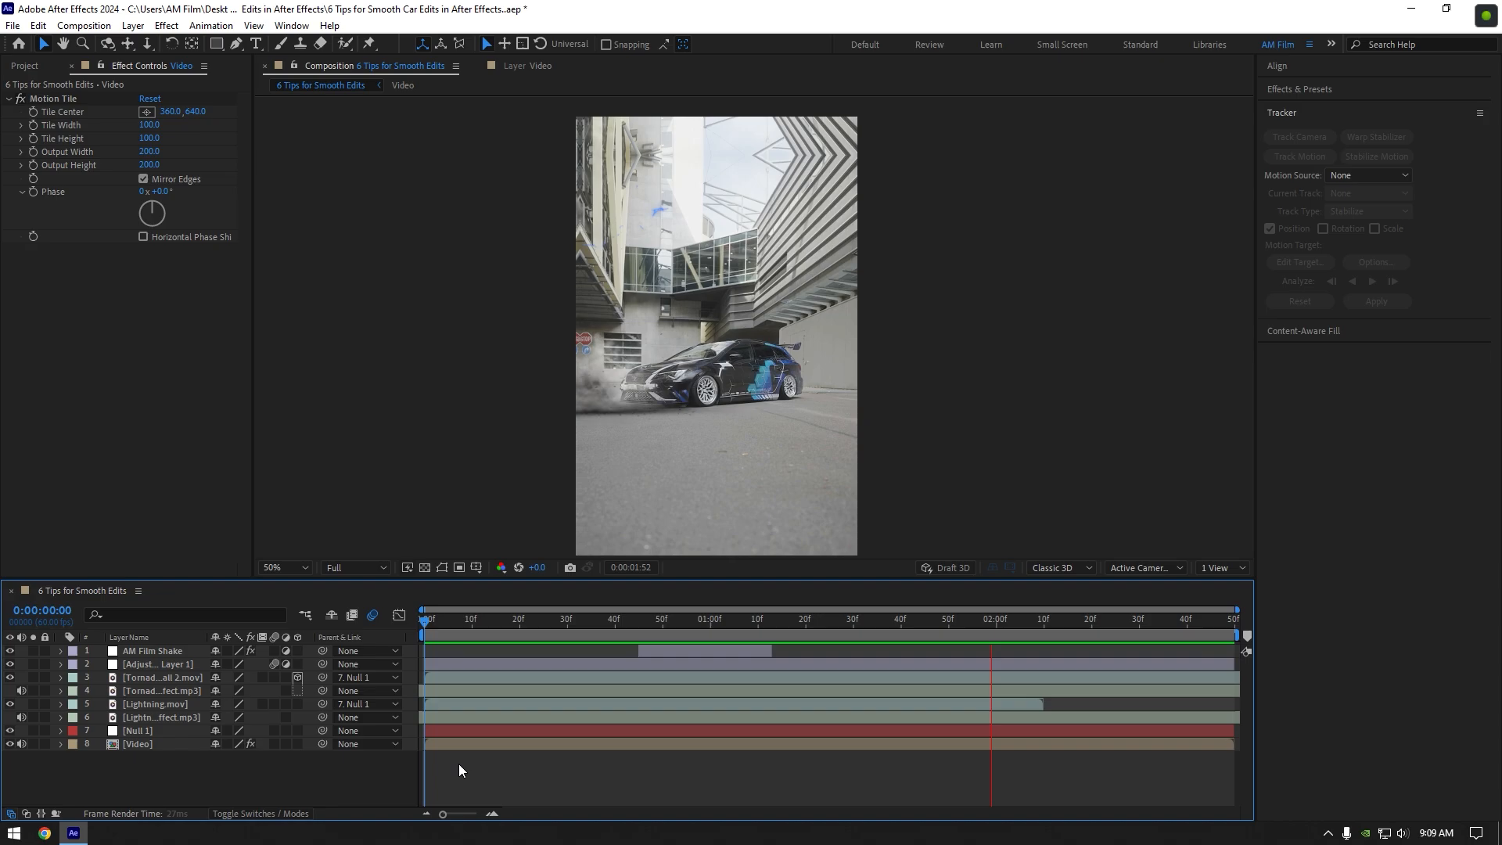
pyautogui.click(762, 620)
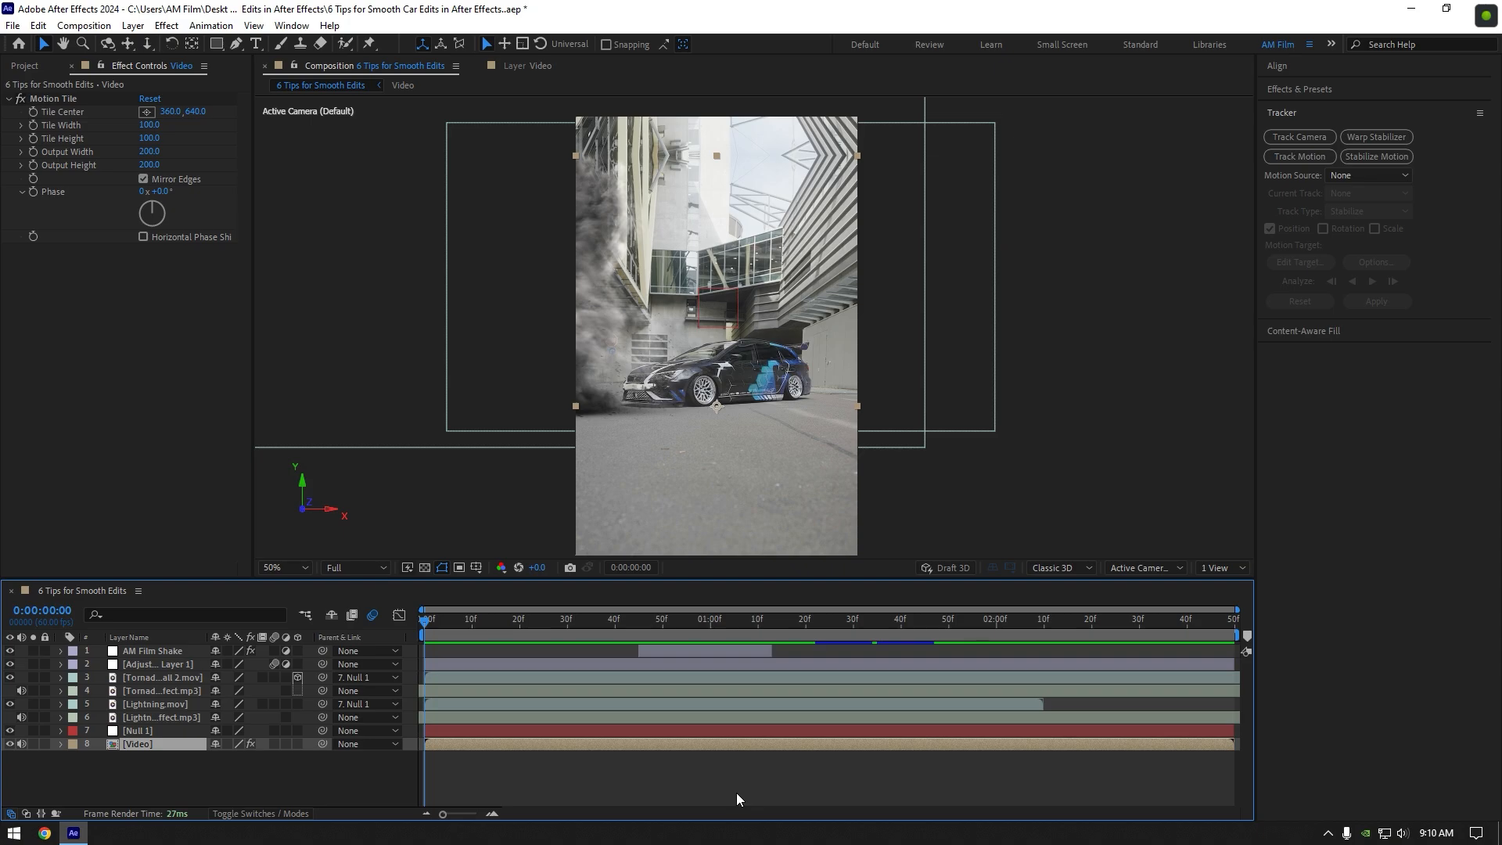
pyautogui.moveTo(709, 750)
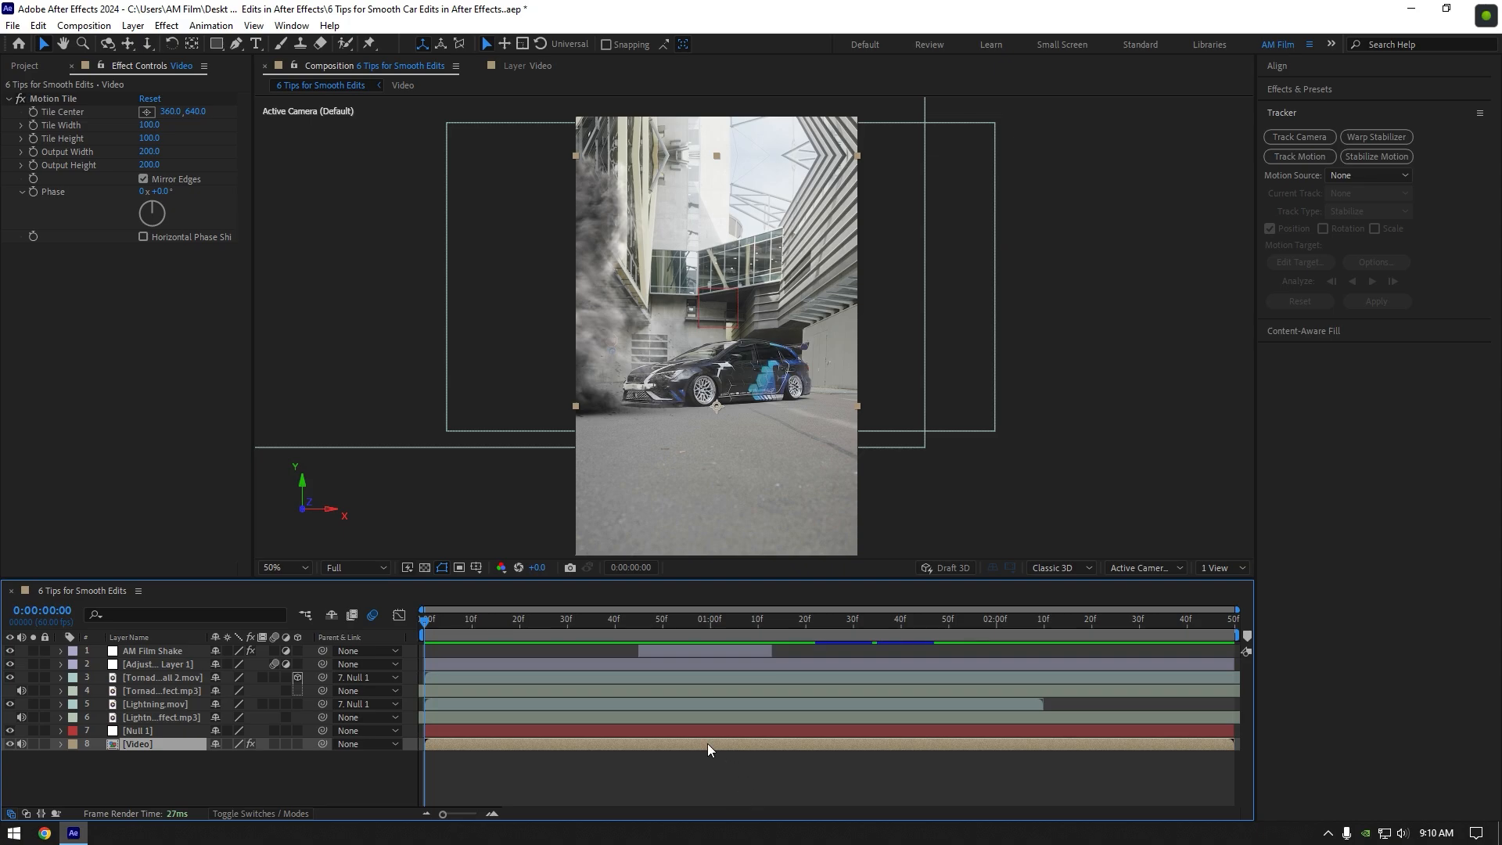